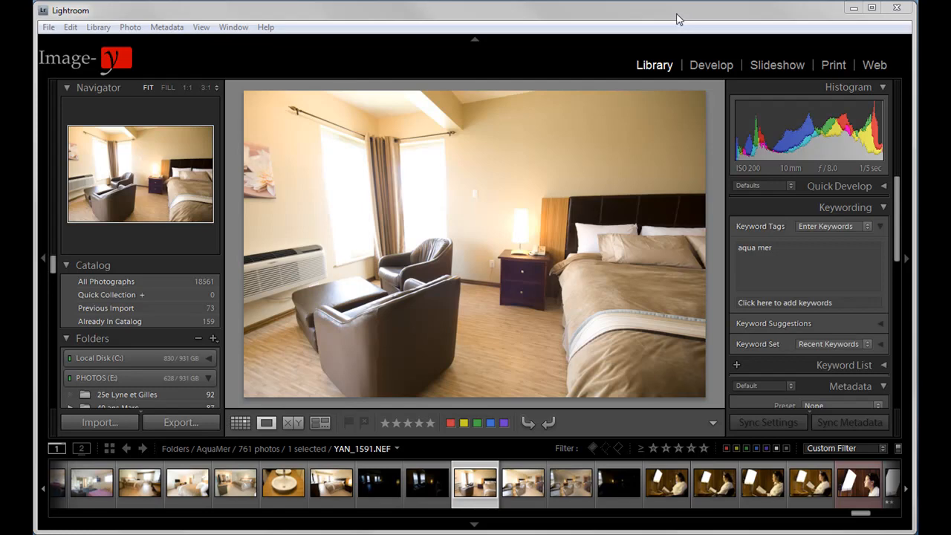
mouse_move(624, 14)
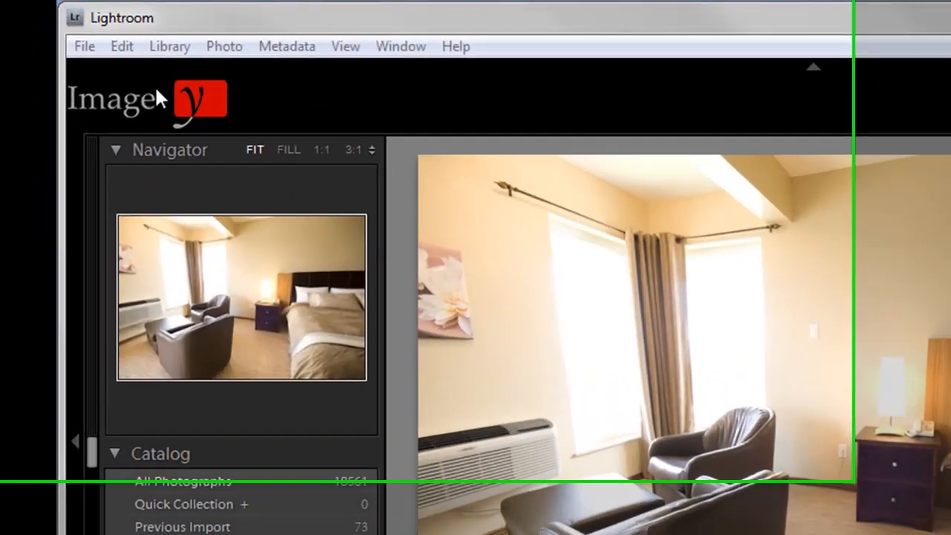
Step: Show the LR/Enfuse plug-in's details in the Plug-in Manager from the File menu
click(84, 46)
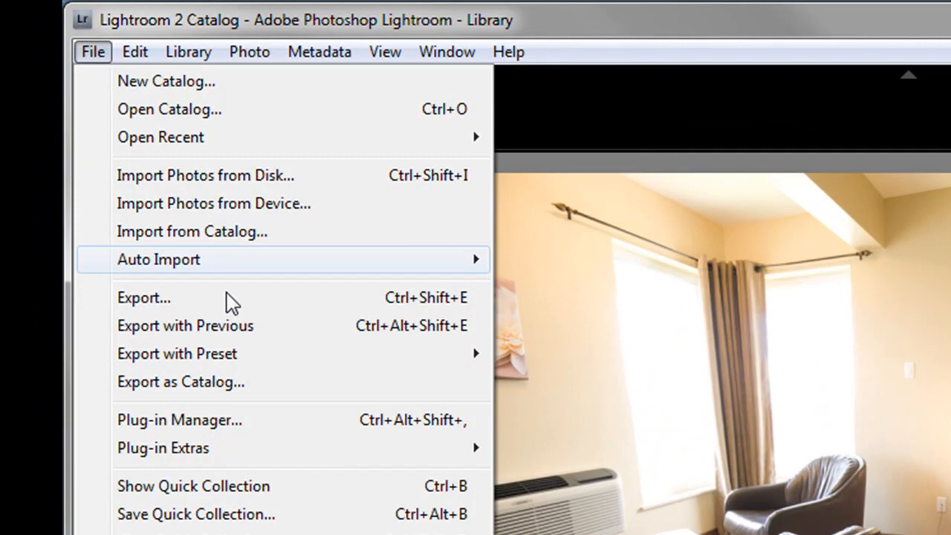
click(179, 419)
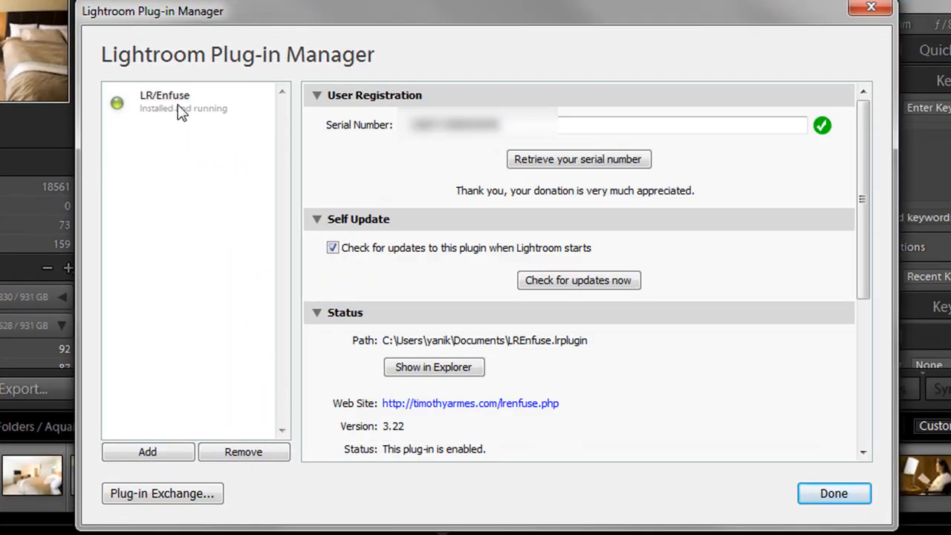
click(181, 101)
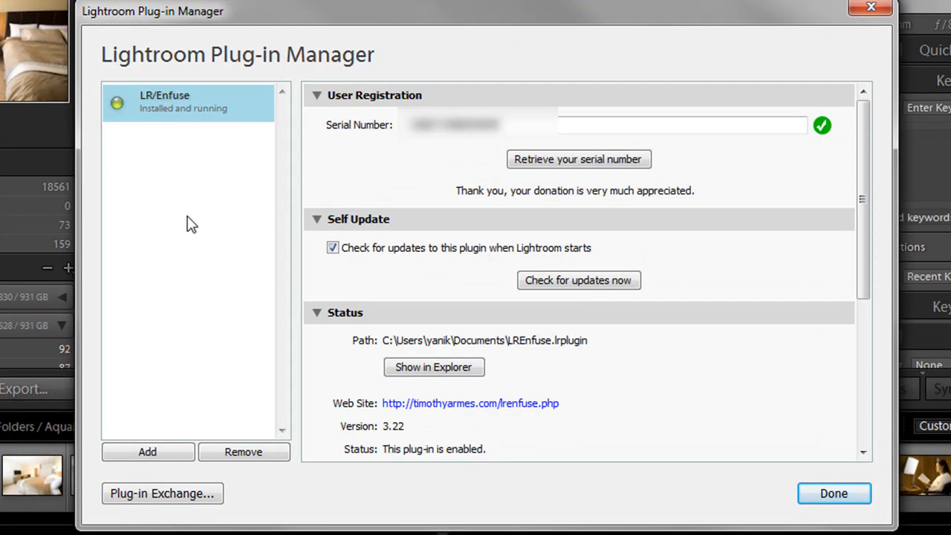
mouse_move(163, 291)
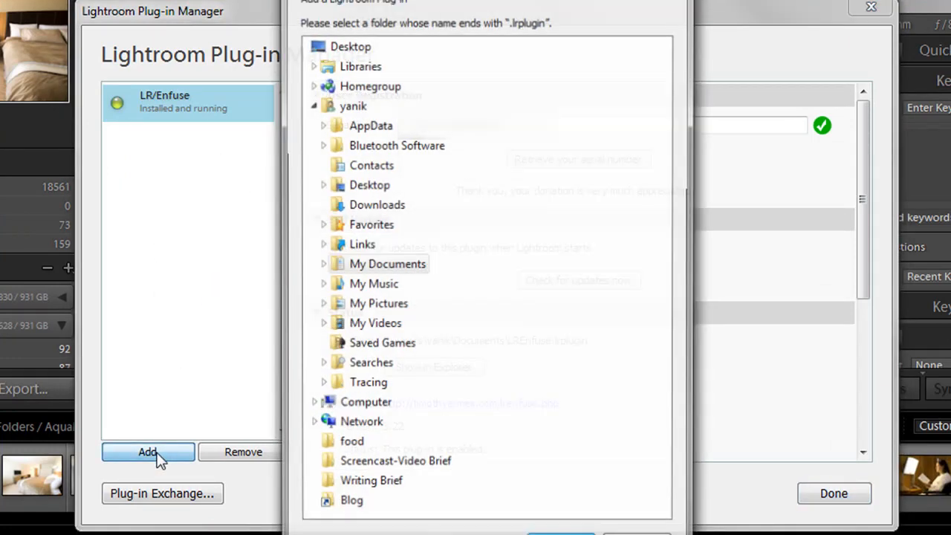
mouse_move(378, 305)
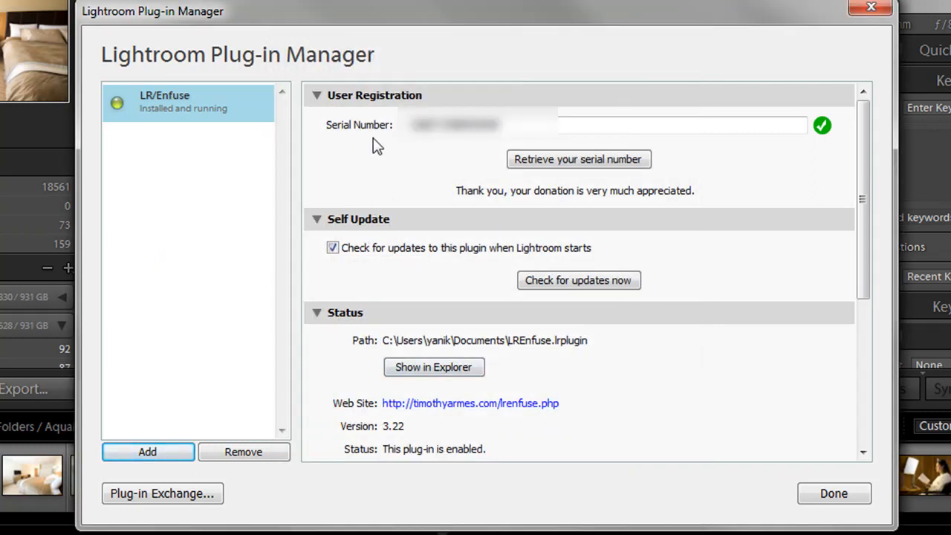
mouse_move(384, 151)
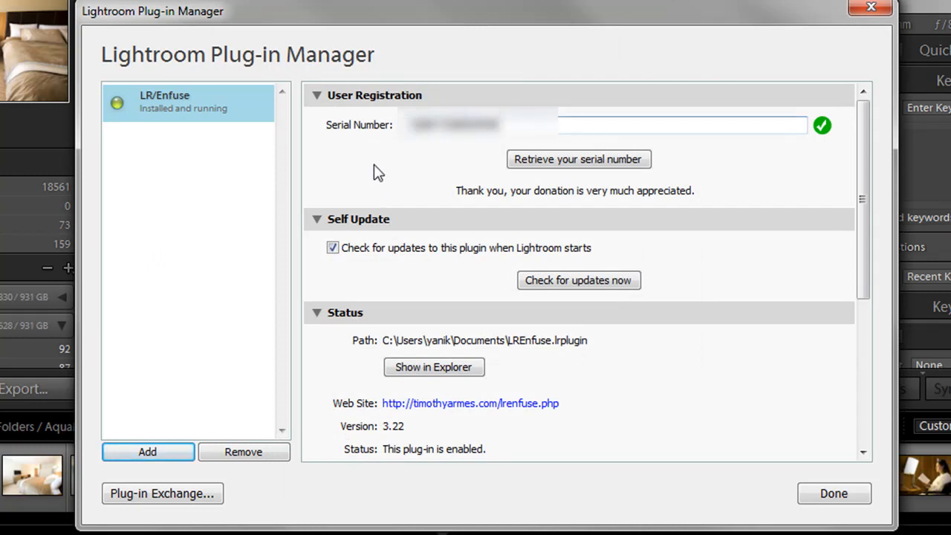
mouse_move(362, 288)
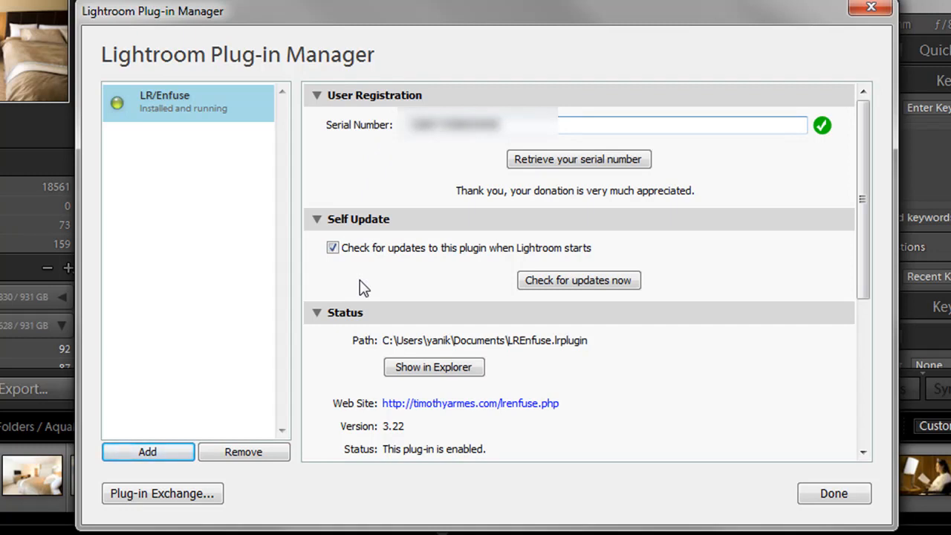
mouse_move(372, 276)
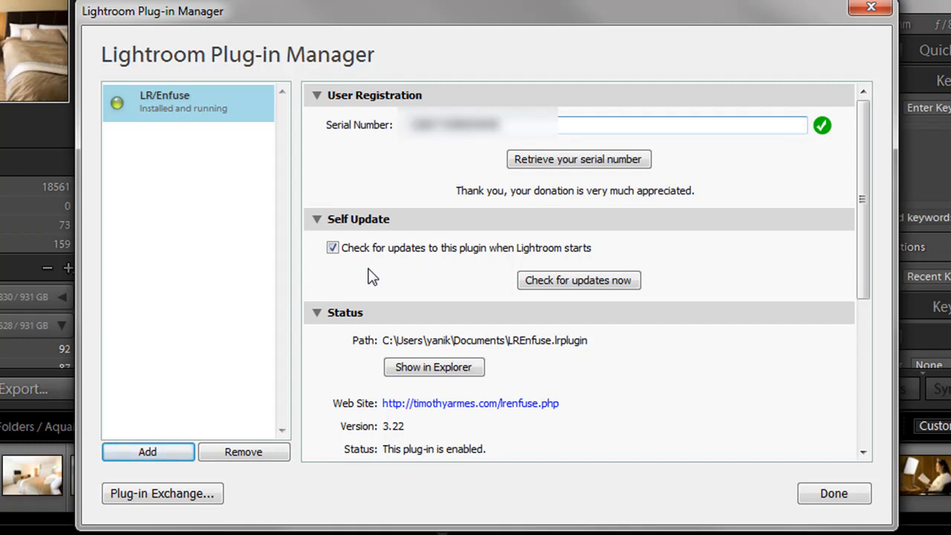
mouse_move(833, 493)
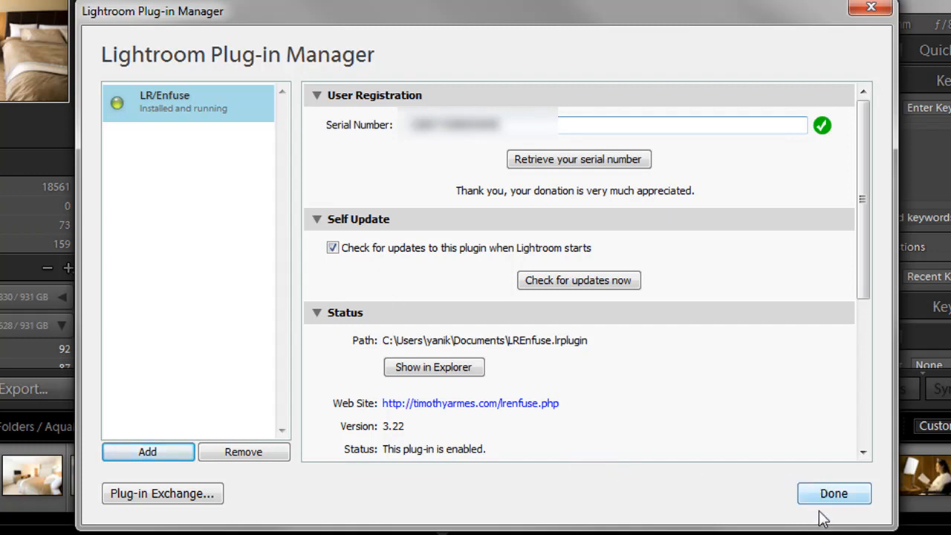
mouse_move(493, 142)
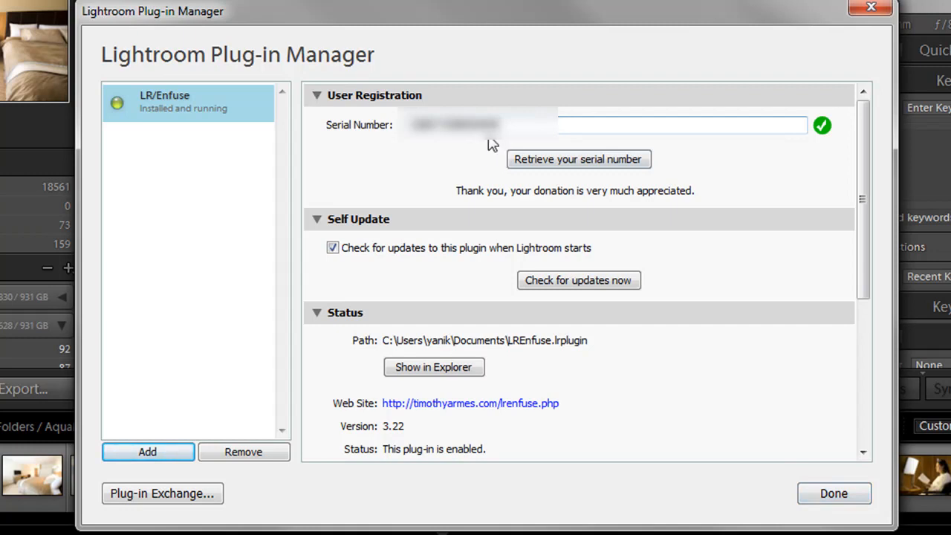
mouse_move(767, 440)
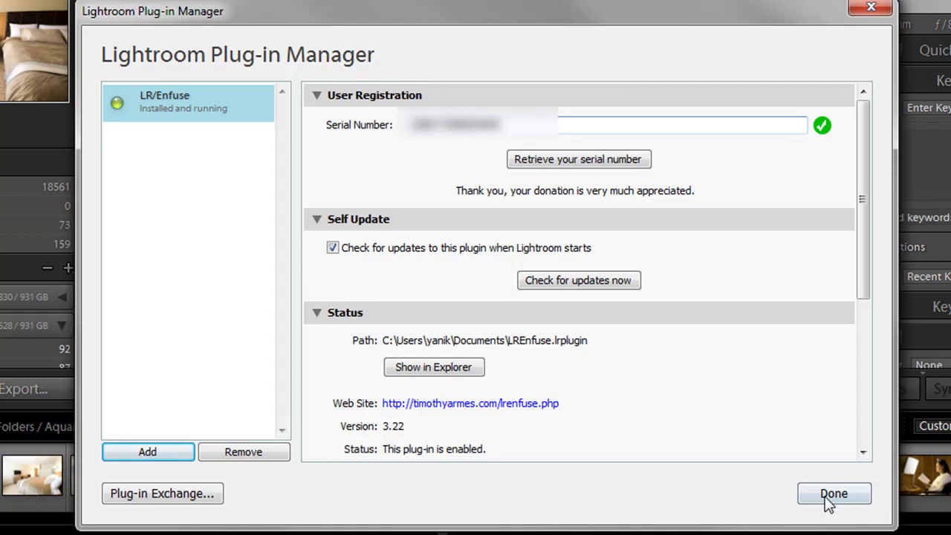
Step: Dismiss the Plug-in Manager with Done, returning to the Library
click(832, 493)
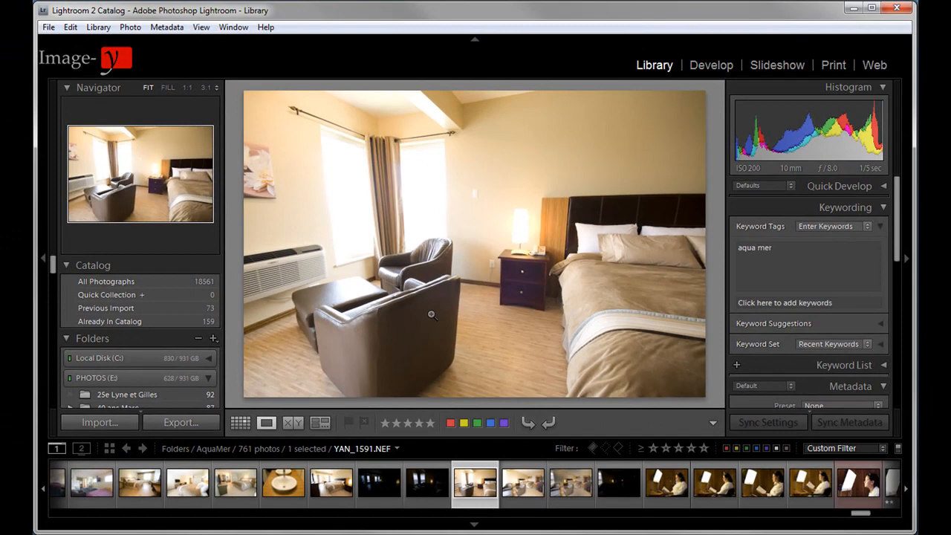
mouse_move(221, 139)
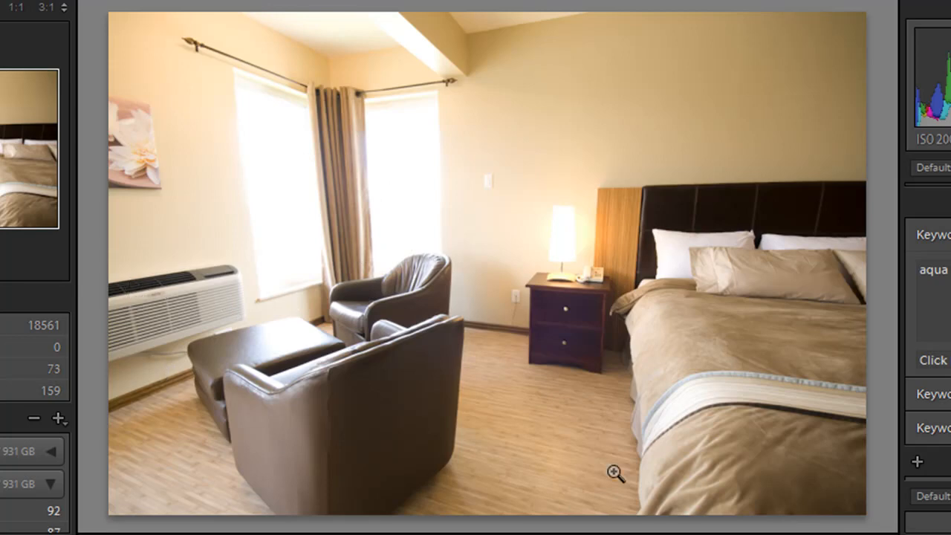
mouse_move(241, 267)
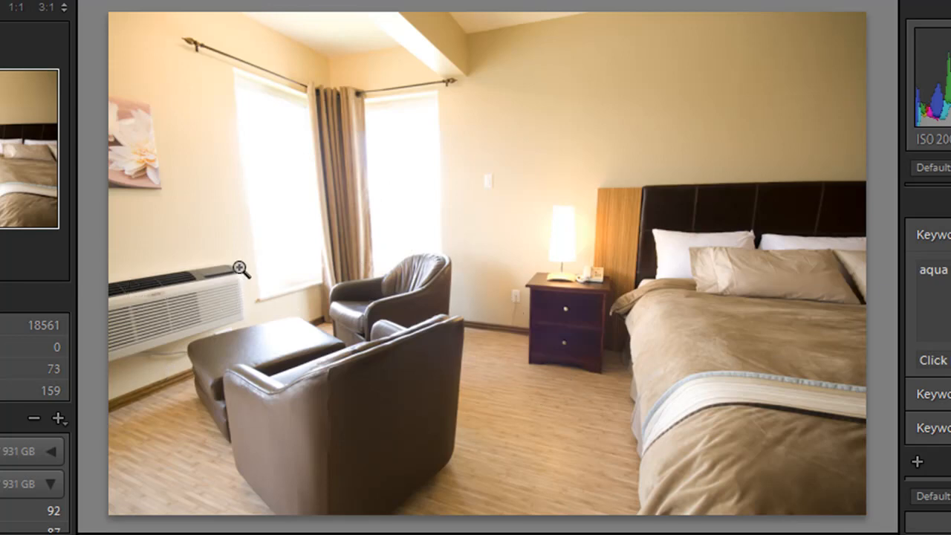
mouse_move(281, 266)
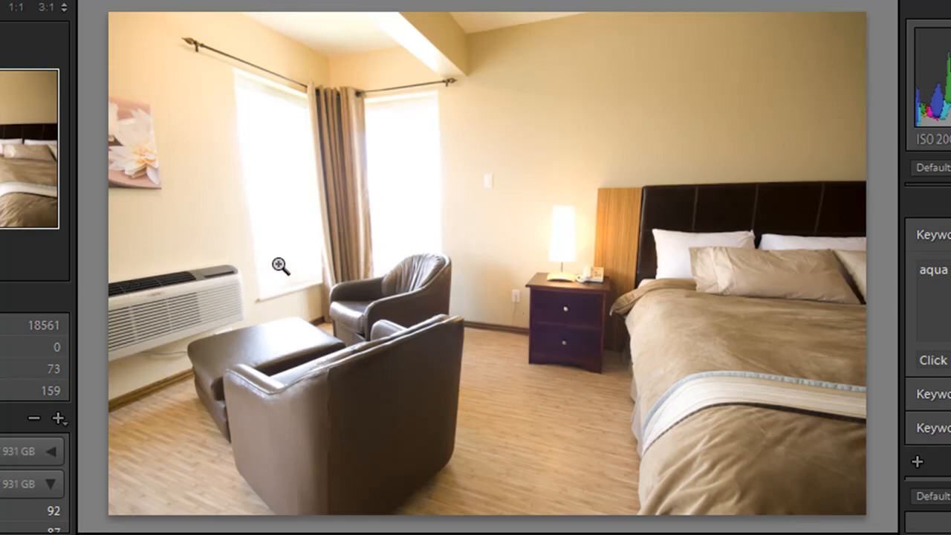
mouse_move(275, 116)
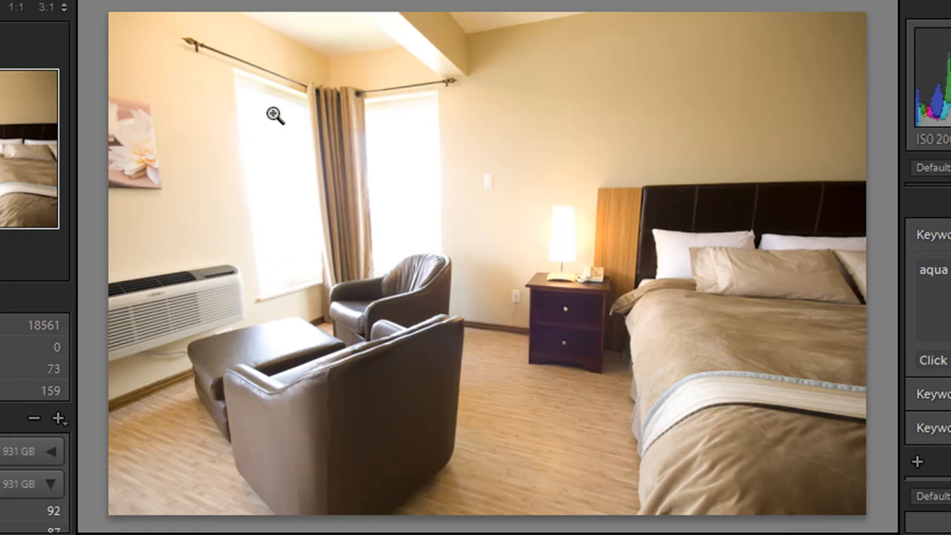
mouse_move(552, 232)
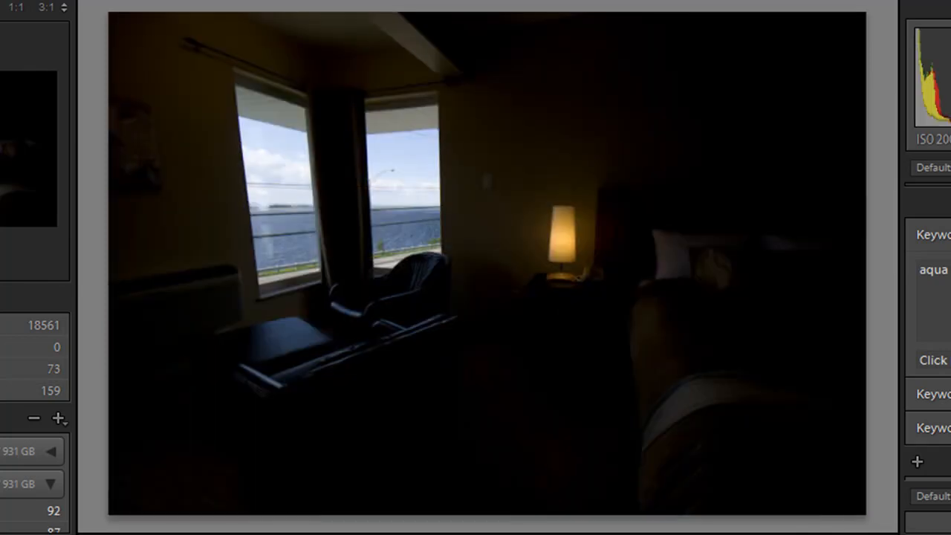
mouse_move(504, 398)
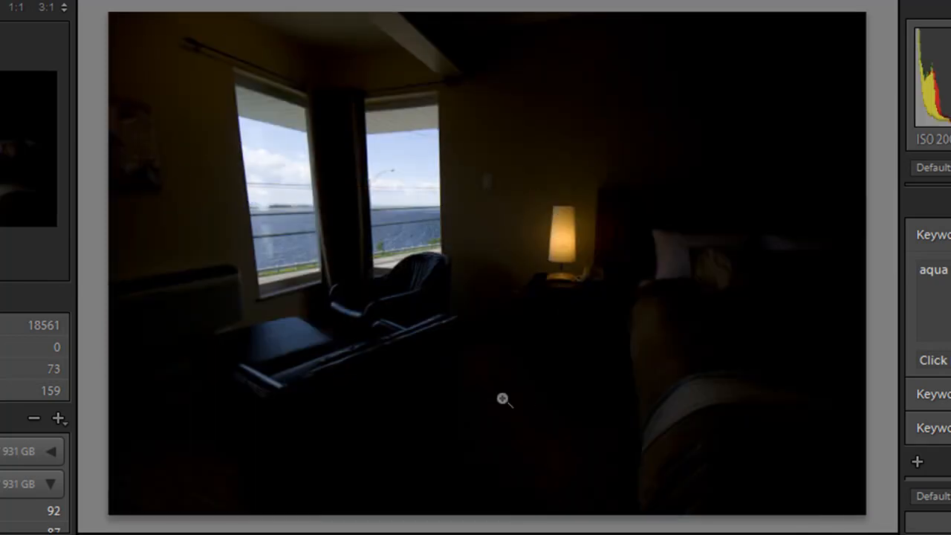
mouse_move(385, 249)
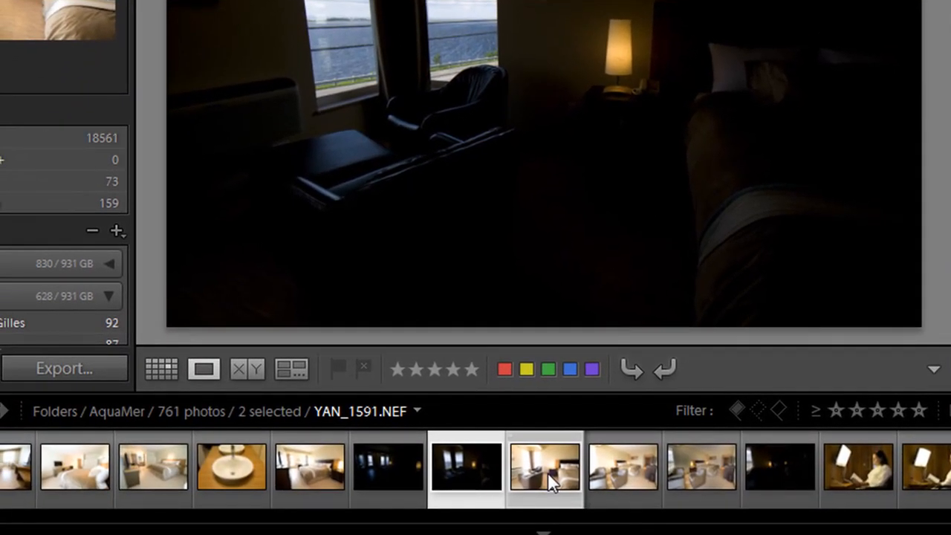
click(466, 466)
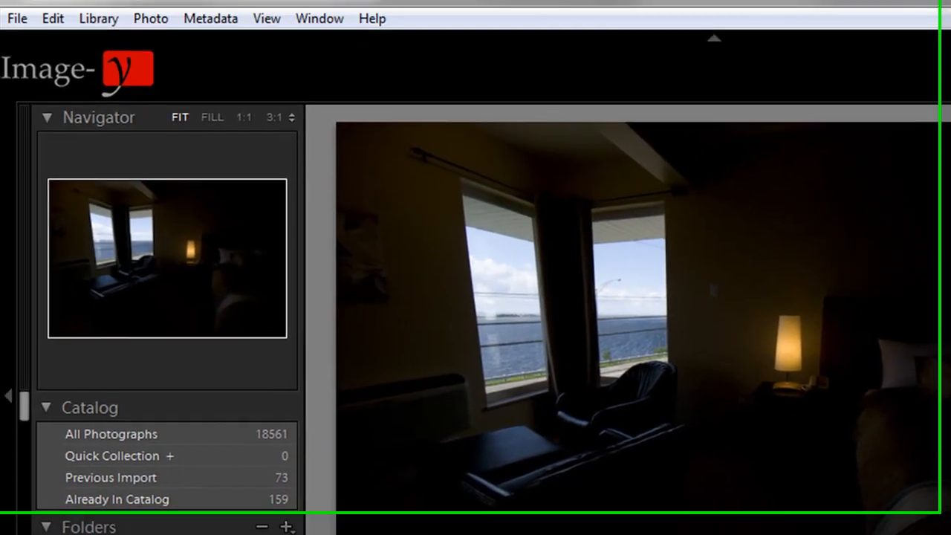
click(30, 44)
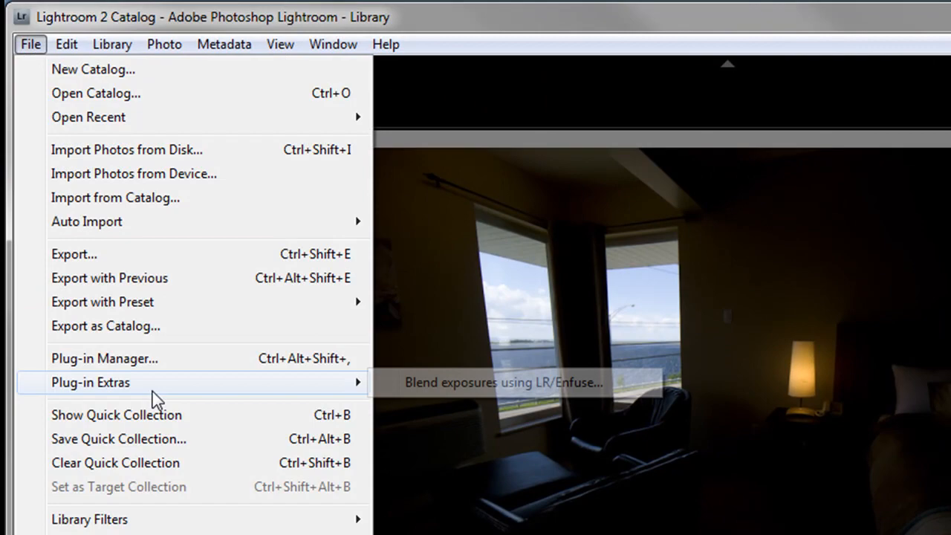
mouse_move(513, 382)
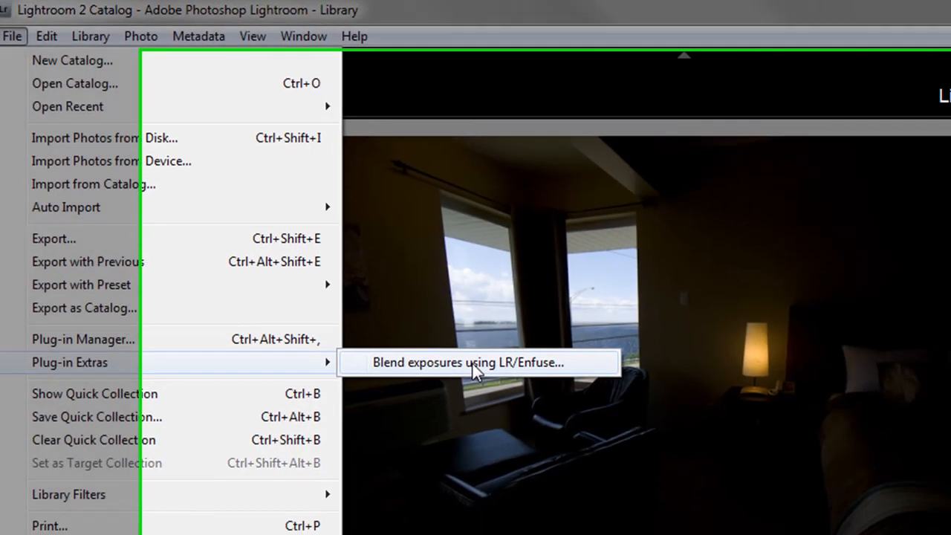
click(472, 363)
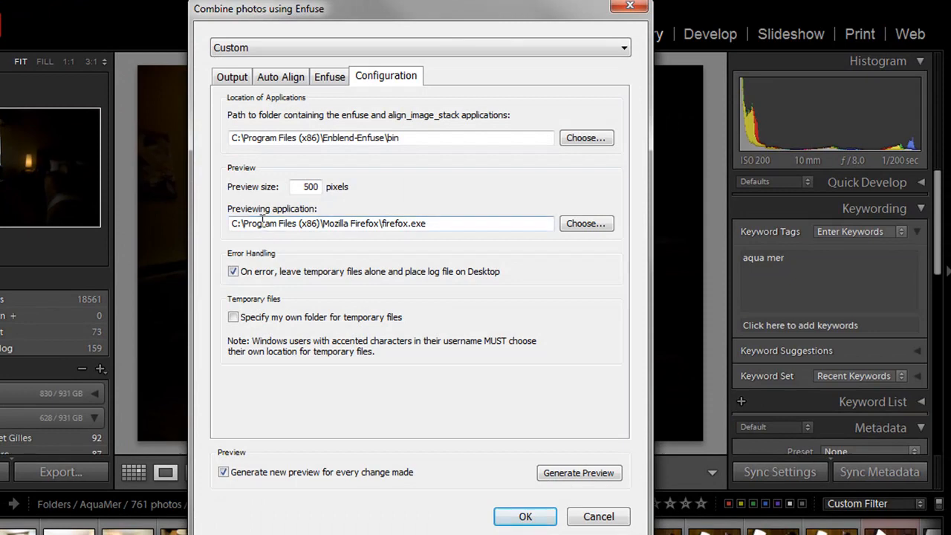
click(231, 76)
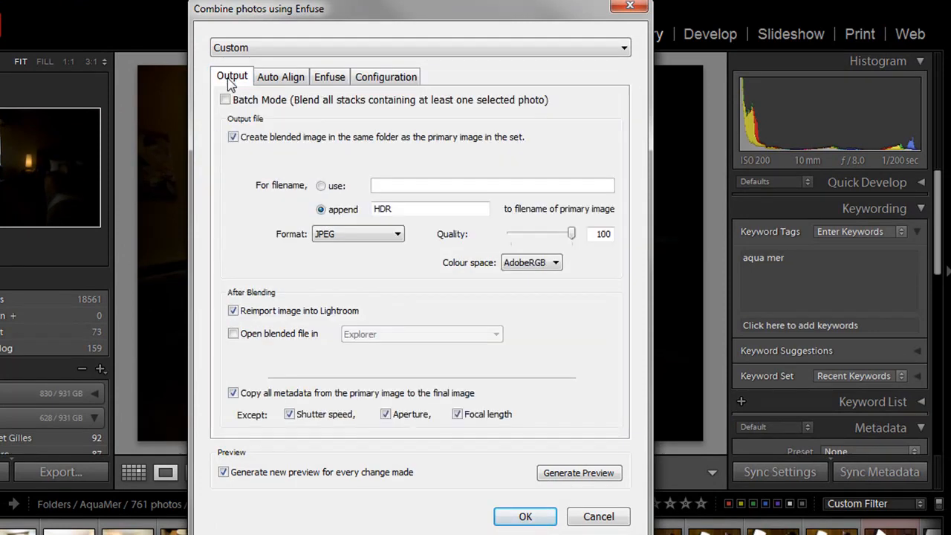
mouse_move(256, 152)
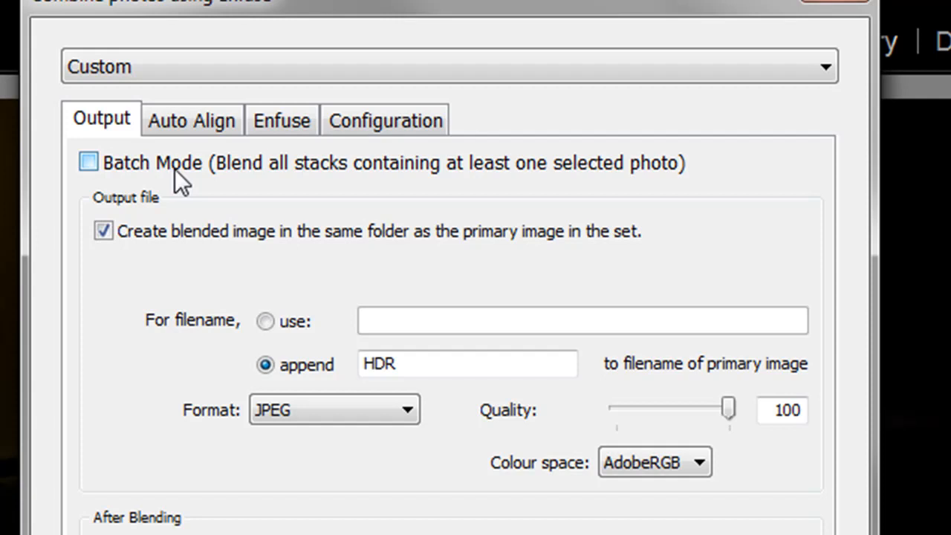
mouse_move(193, 321)
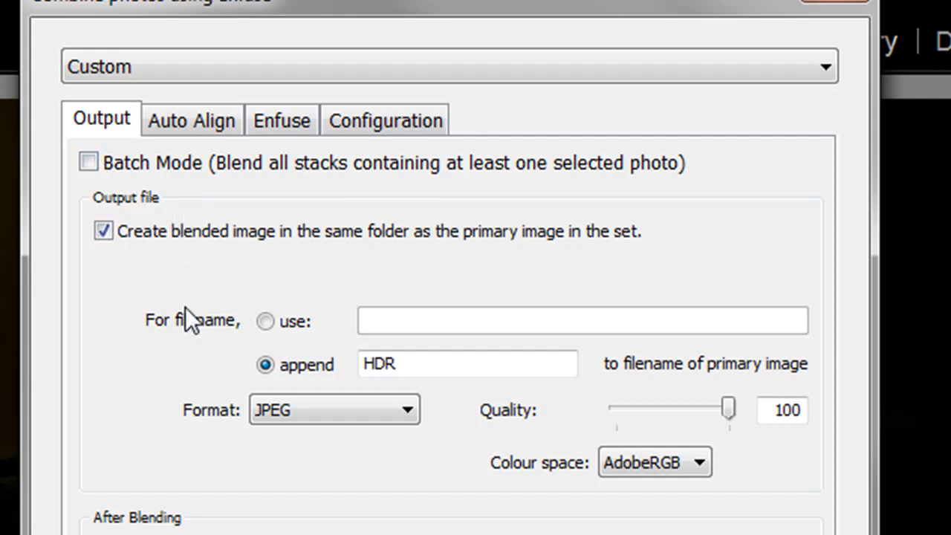
mouse_move(146, 219)
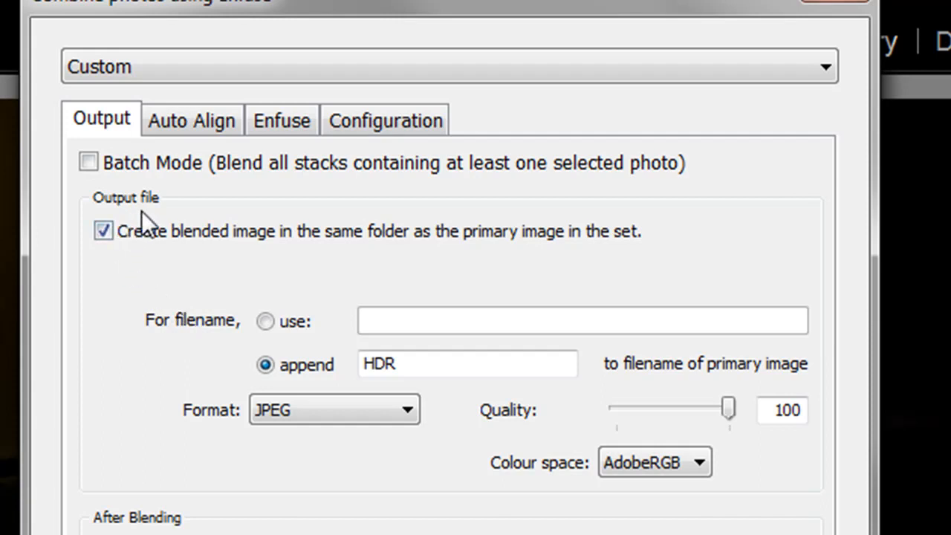
mouse_move(226, 442)
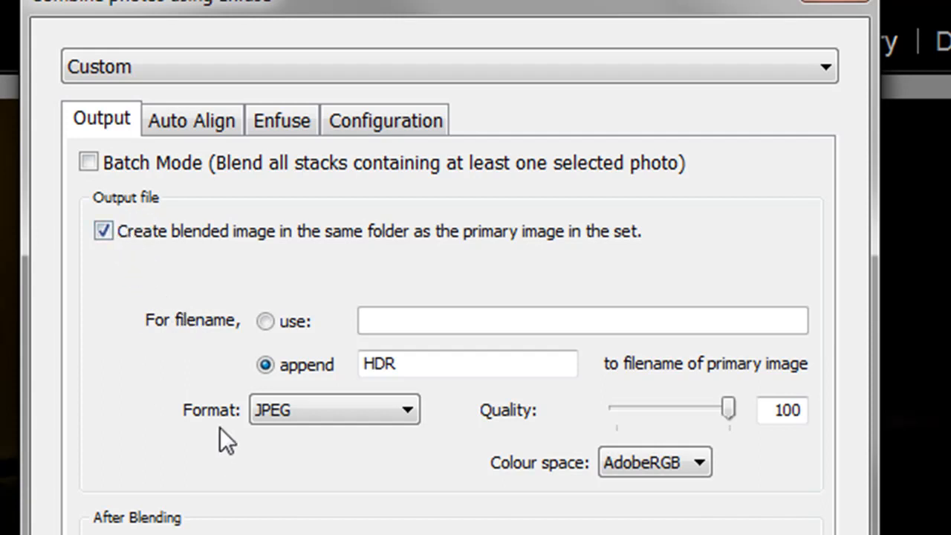
mouse_move(130, 250)
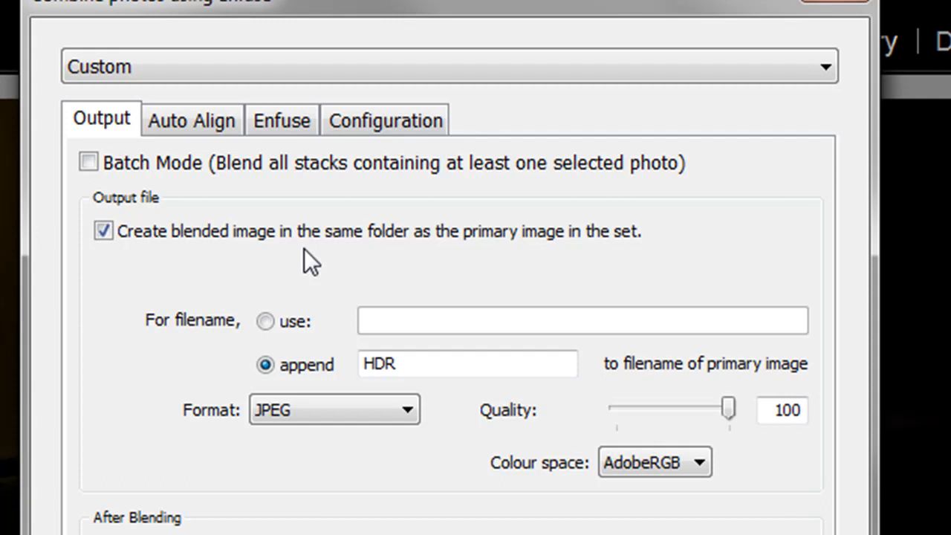
mouse_move(318, 453)
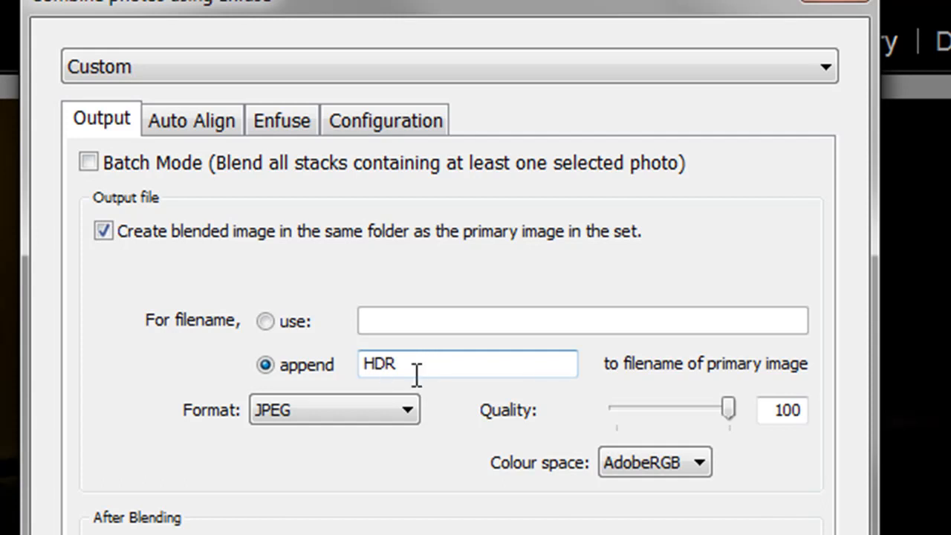
mouse_move(443, 390)
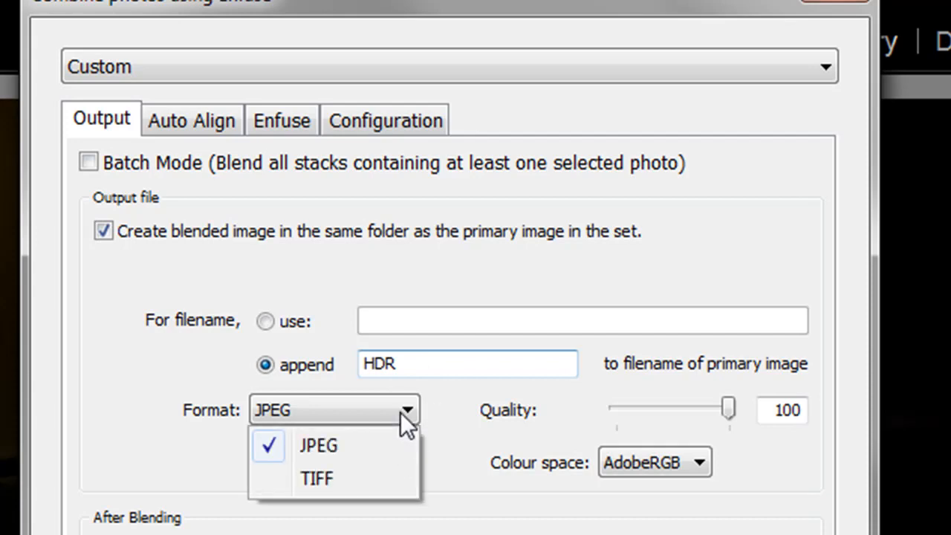
click(318, 446)
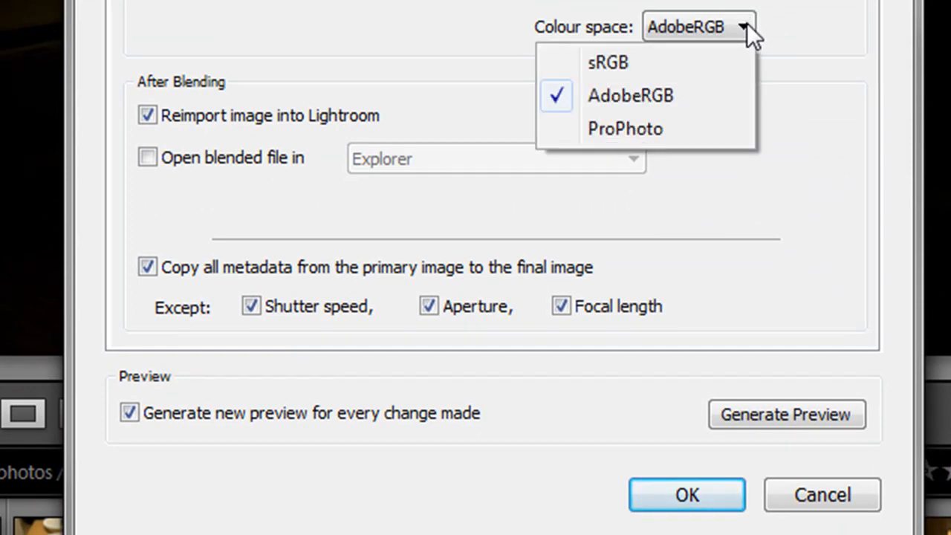
click(630, 95)
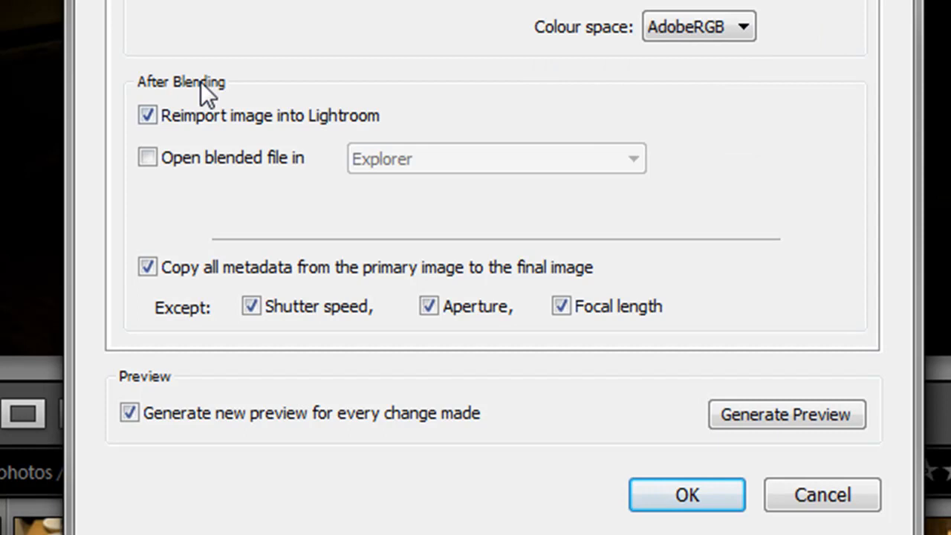
mouse_move(223, 186)
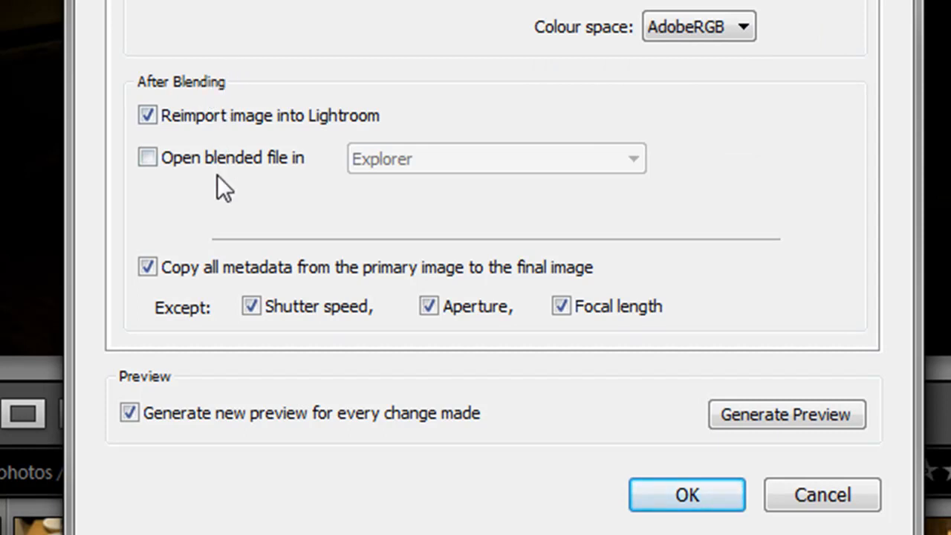
mouse_move(267, 145)
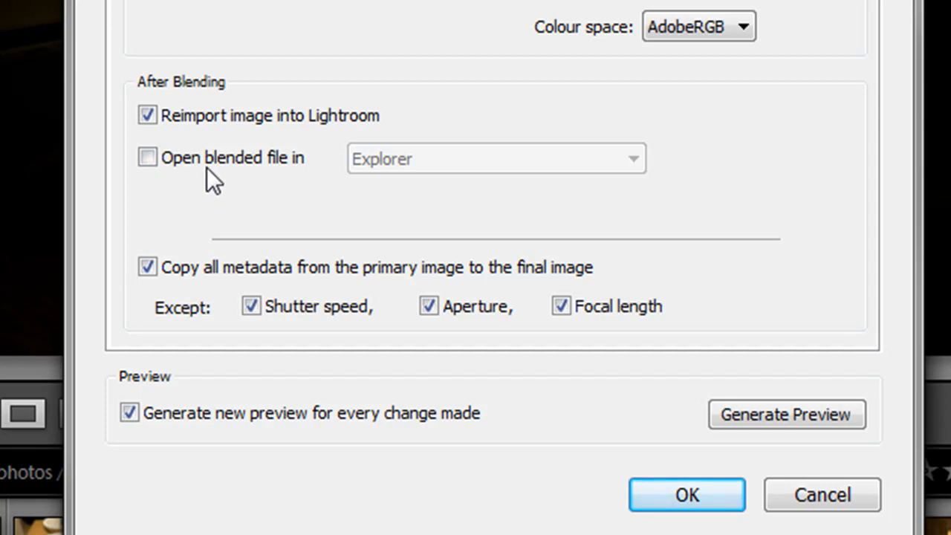
mouse_move(178, 289)
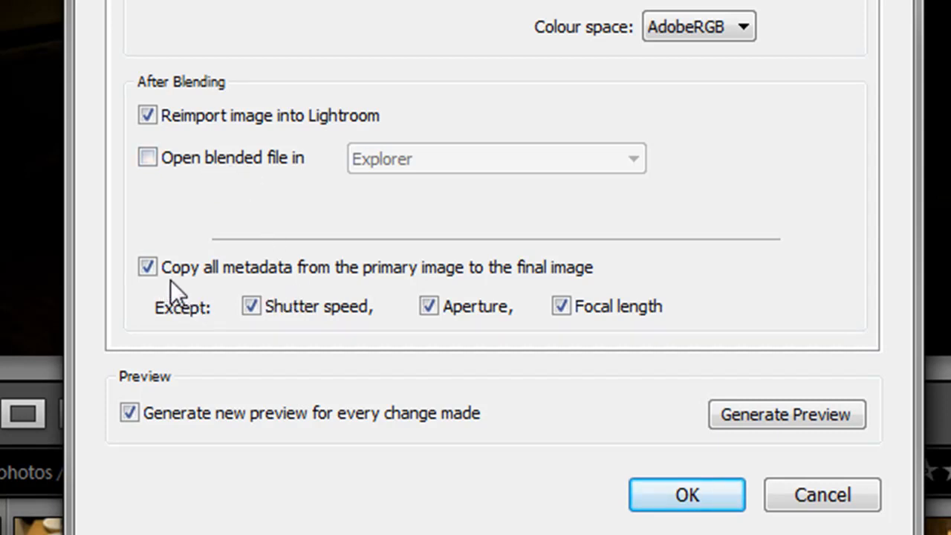
mouse_move(347, 294)
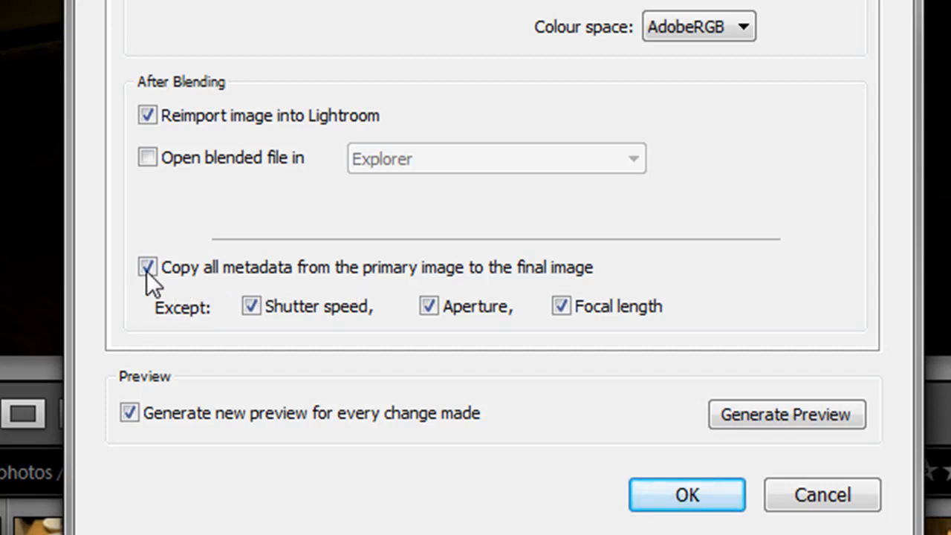
mouse_move(297, 419)
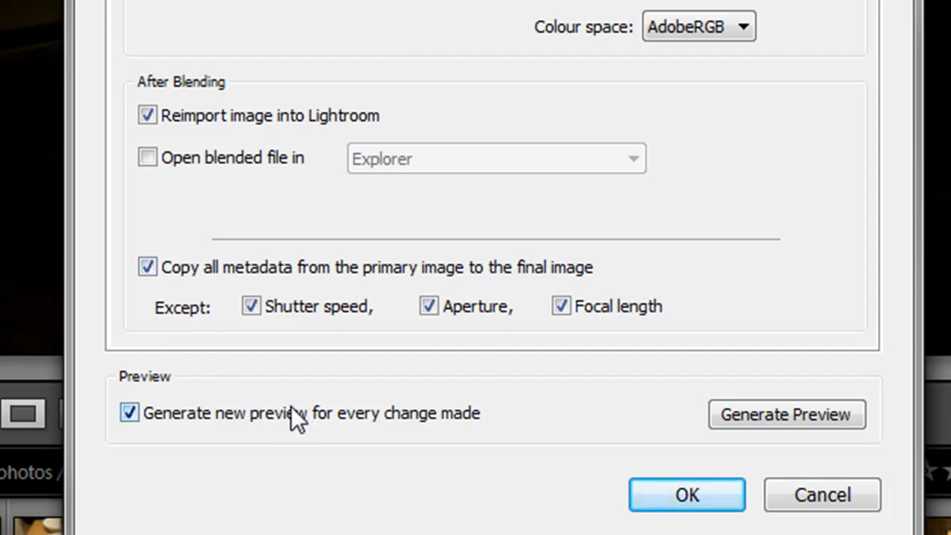
mouse_move(404, 427)
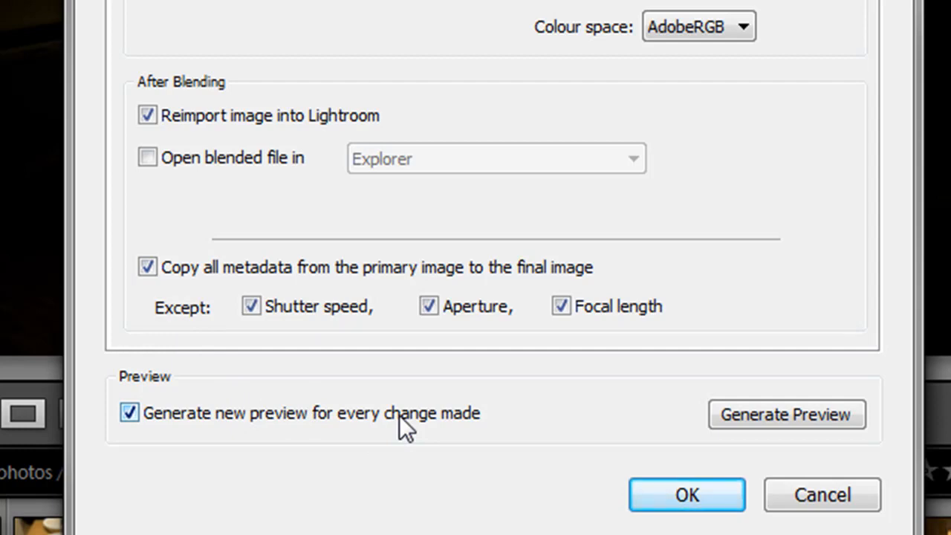
scroll(up, 3)
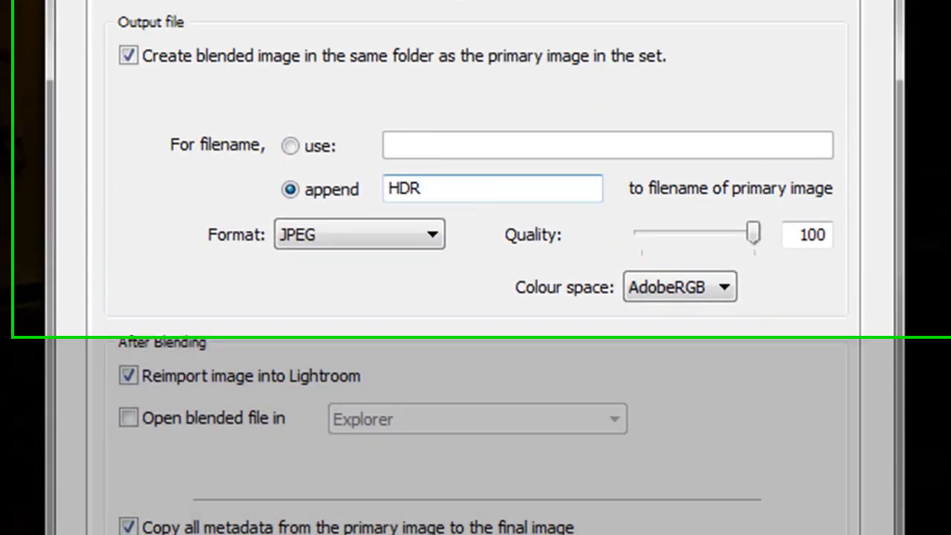
Step: Show the Auto Align settings: alignment on, 5×5 grid, 8 control points
click(199, 145)
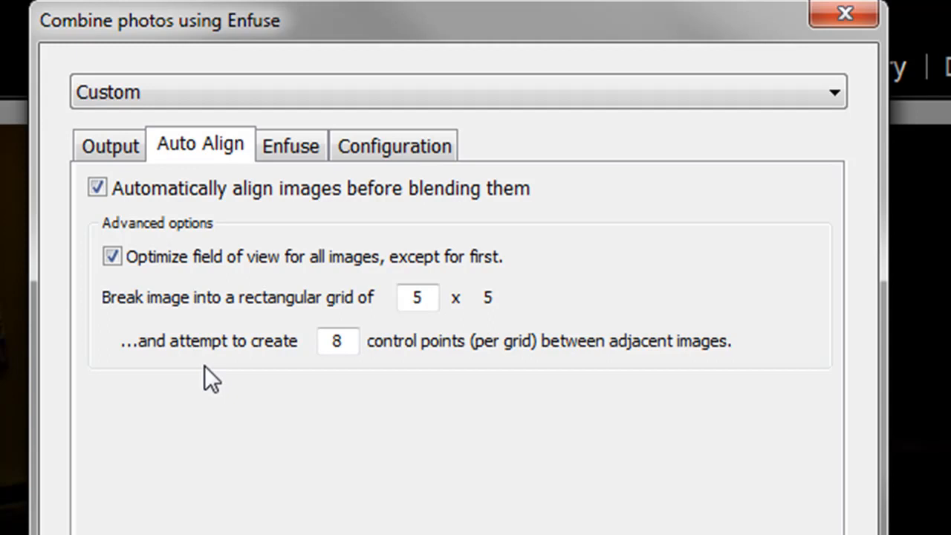
mouse_move(134, 226)
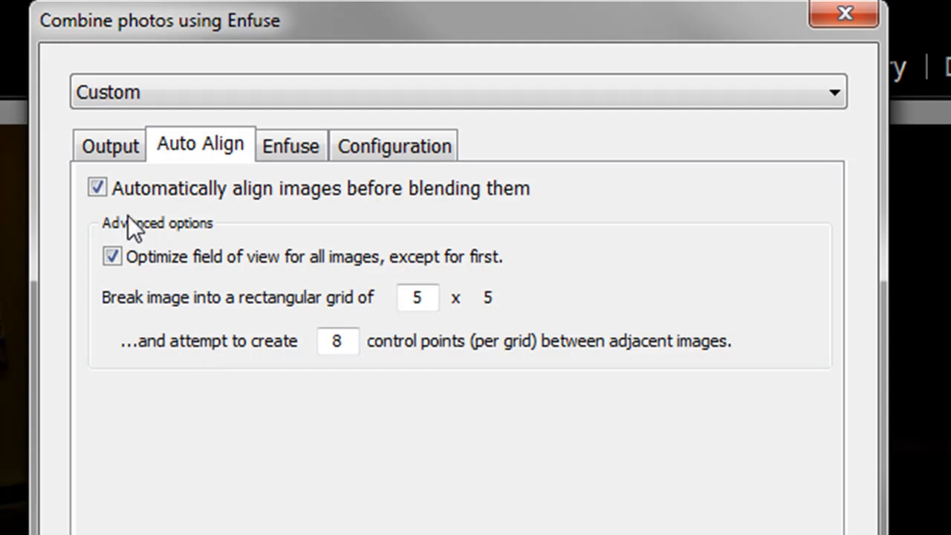
mouse_move(166, 367)
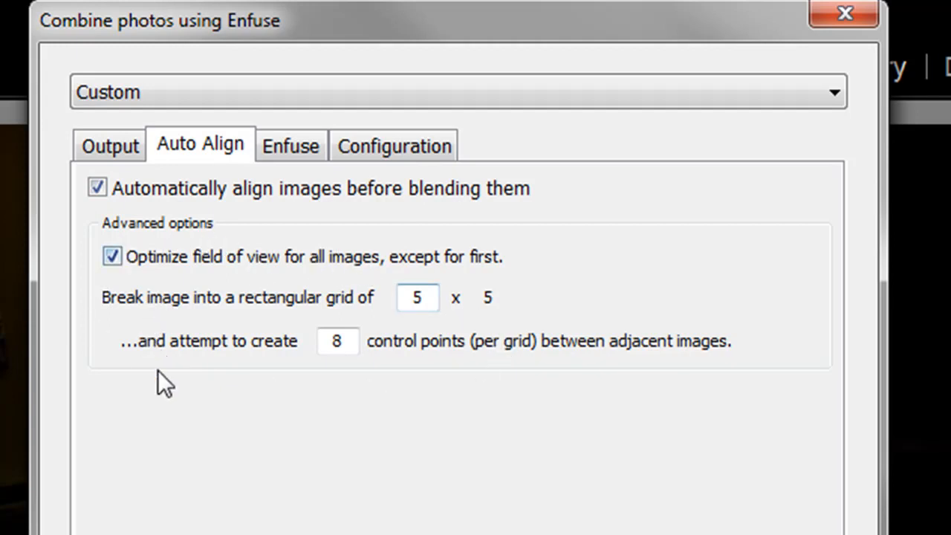
mouse_move(464, 345)
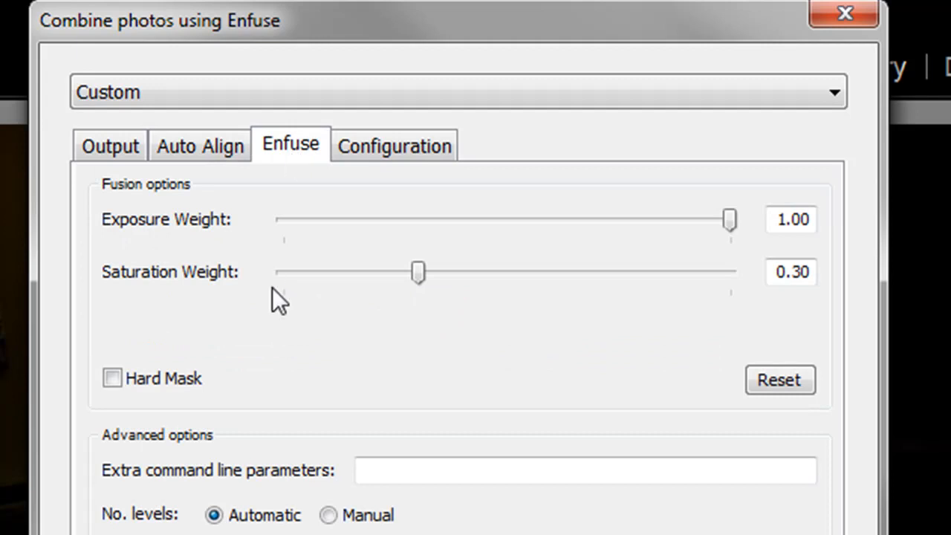
mouse_move(196, 275)
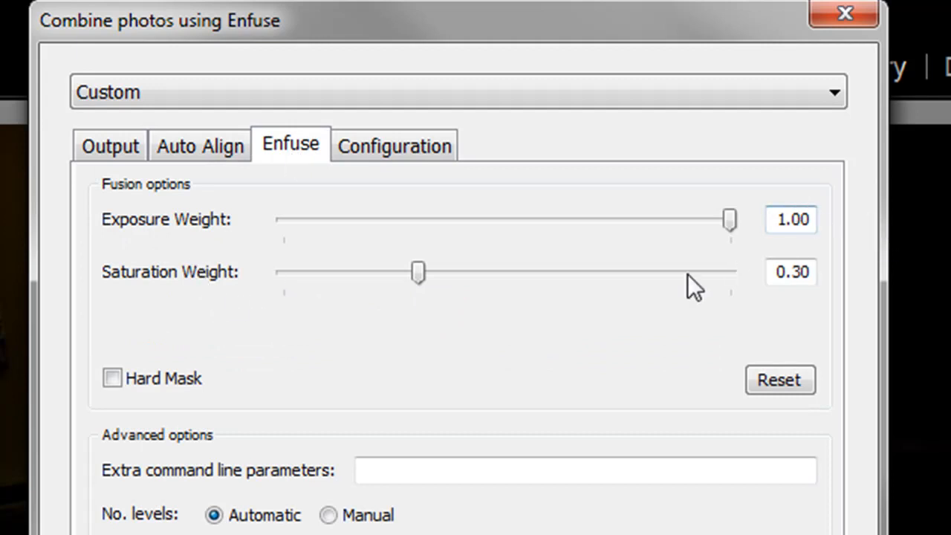
mouse_move(201, 297)
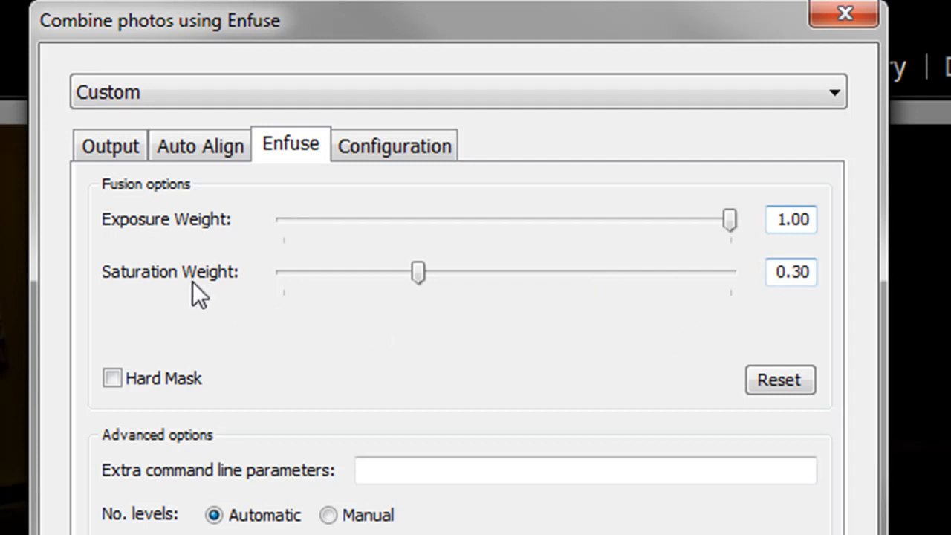
mouse_move(431, 315)
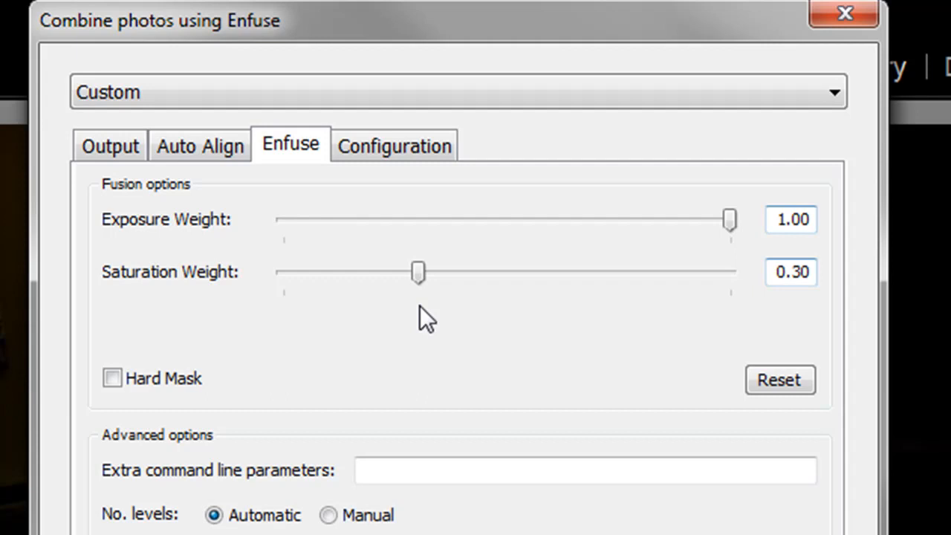
mouse_move(459, 326)
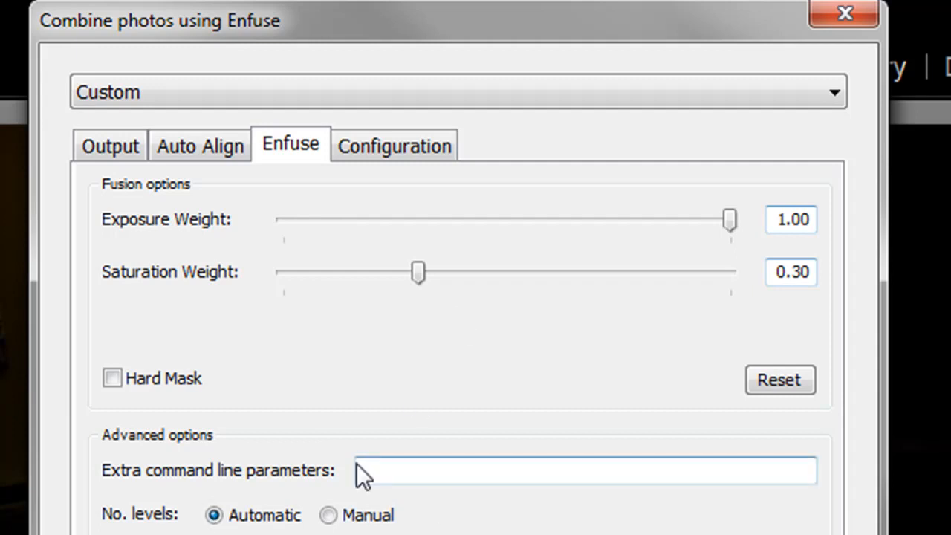
click(395, 145)
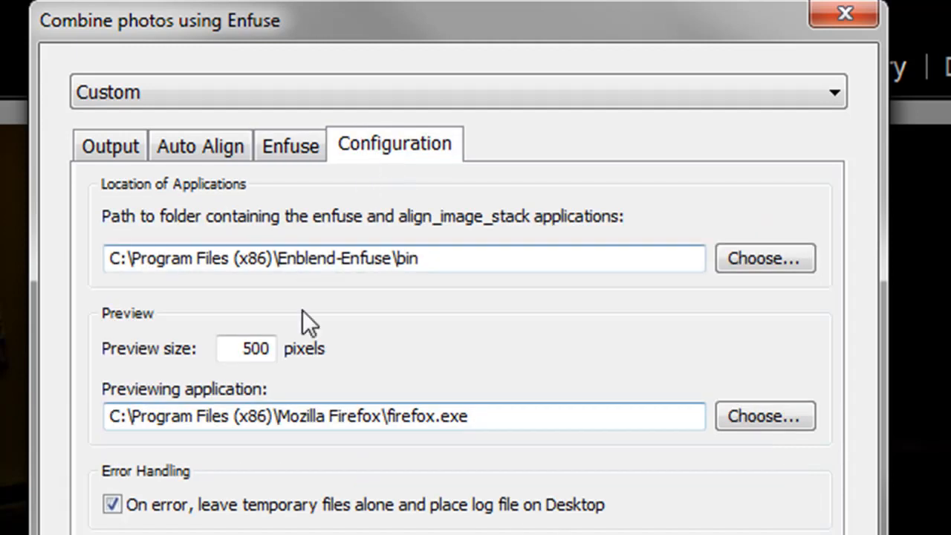
mouse_move(483, 312)
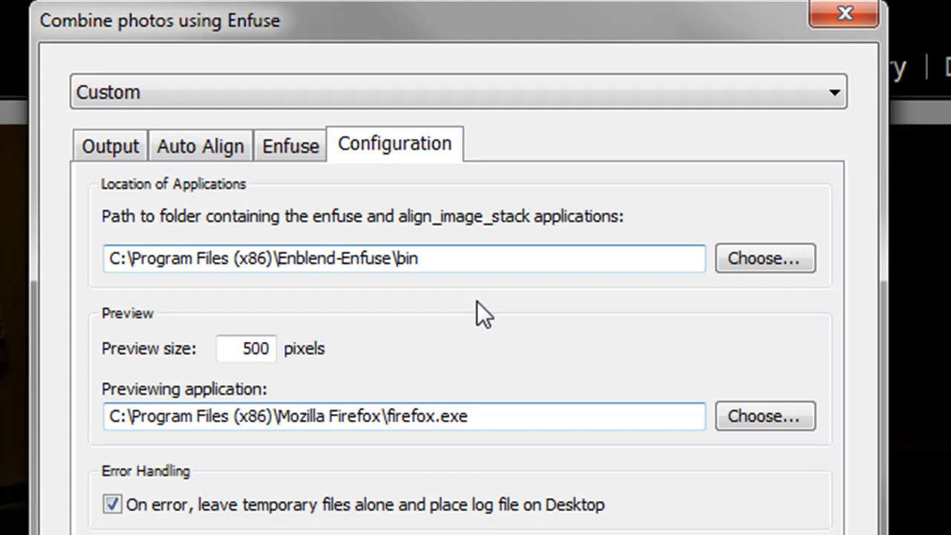
mouse_move(481, 297)
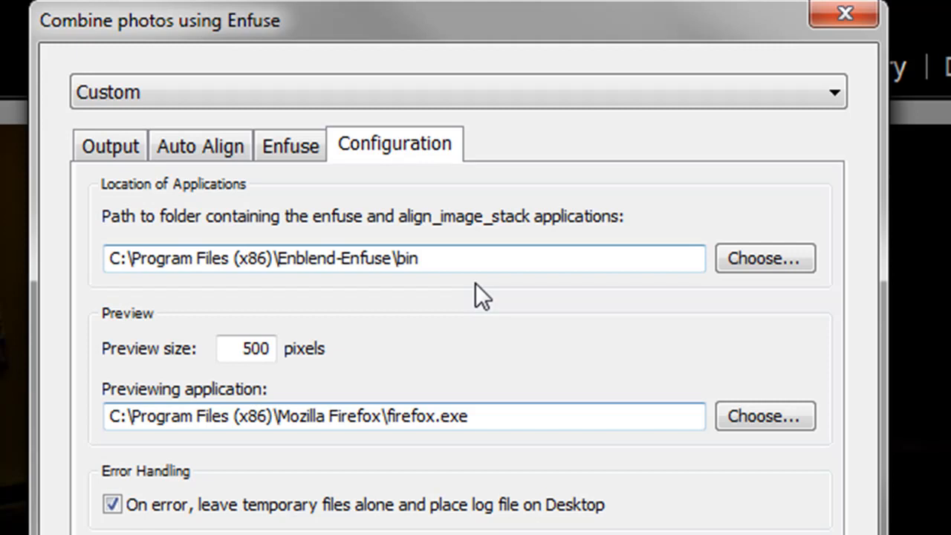
mouse_move(509, 285)
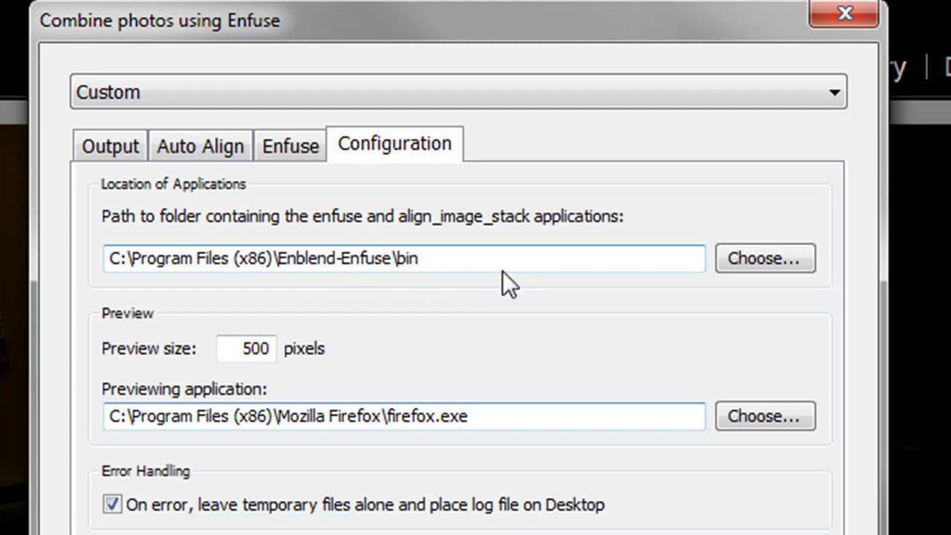
mouse_move(556, 295)
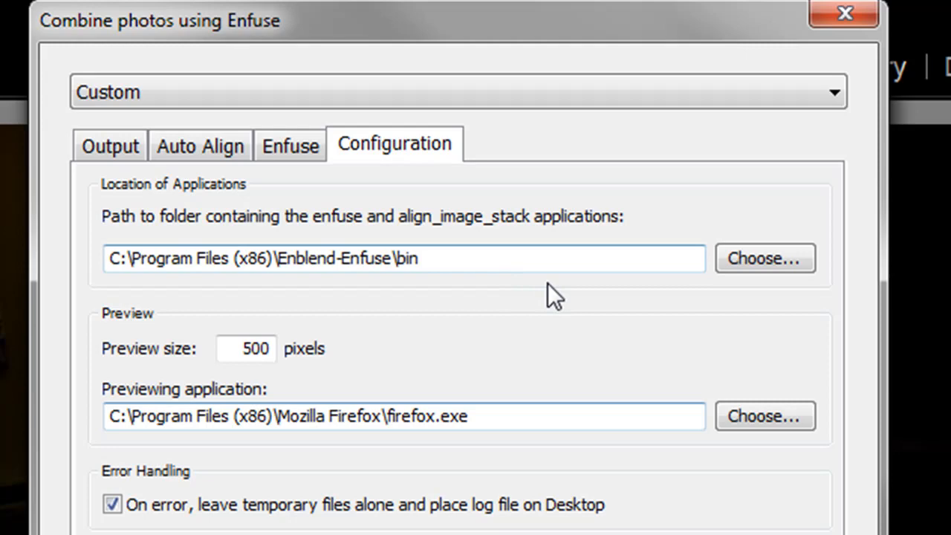
Step: Browse the applications path to the Enblend-Enfuse bin folder under Program Files (x86)
click(764, 258)
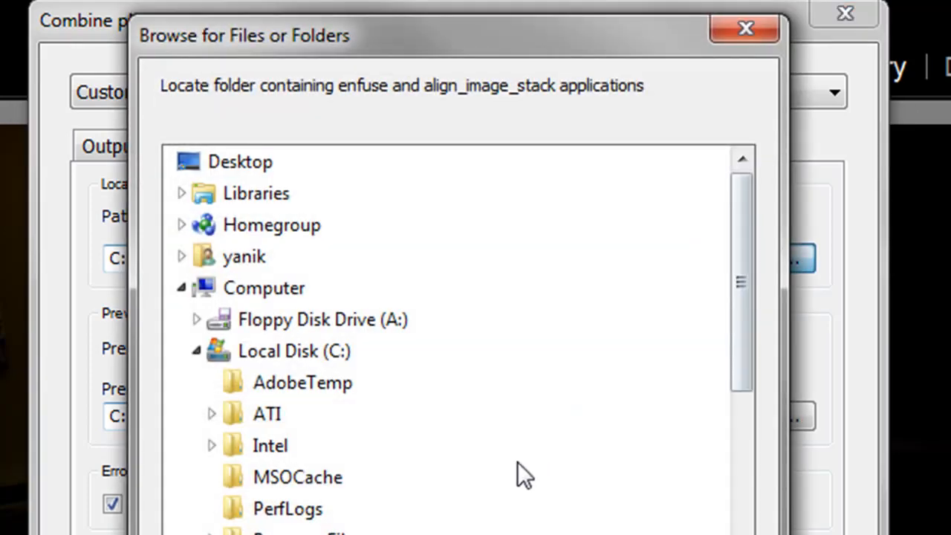
scroll(down, 3)
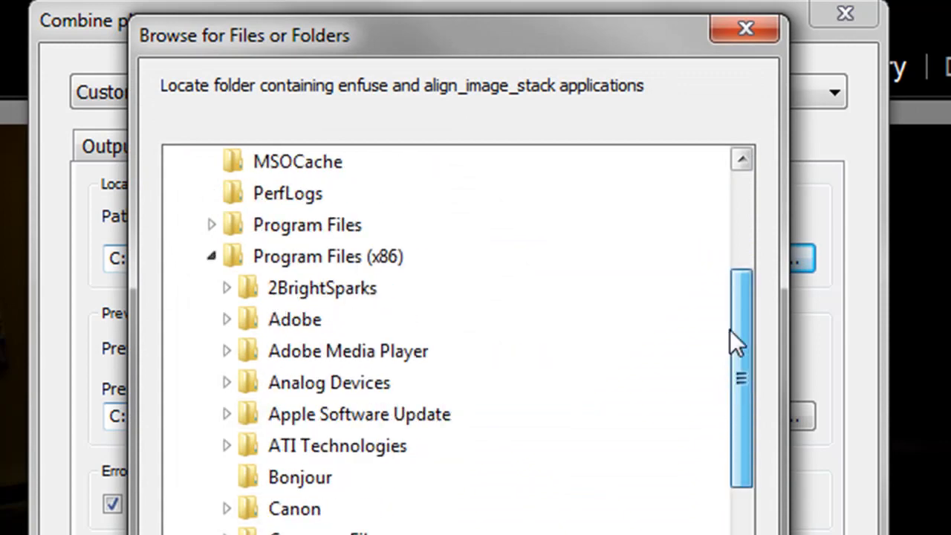
scroll(up, 3)
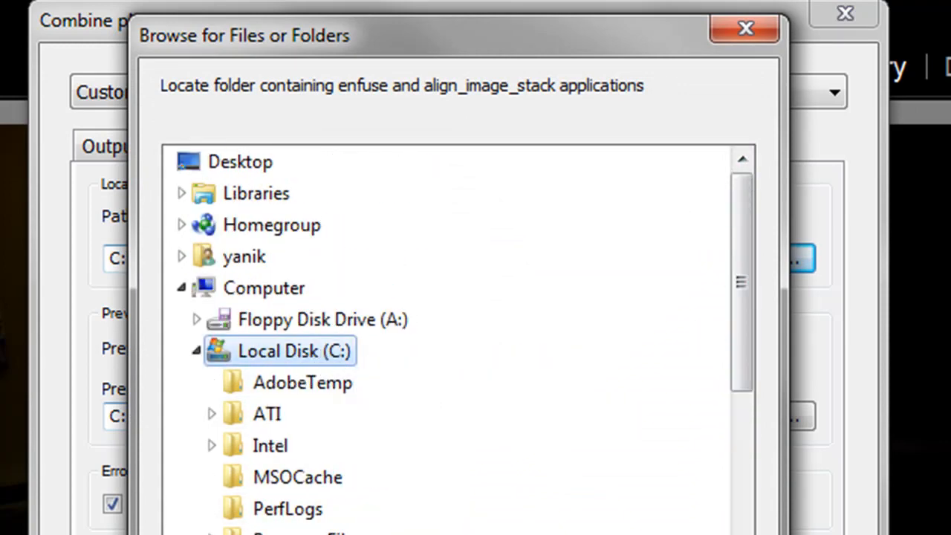
scroll(down, 3)
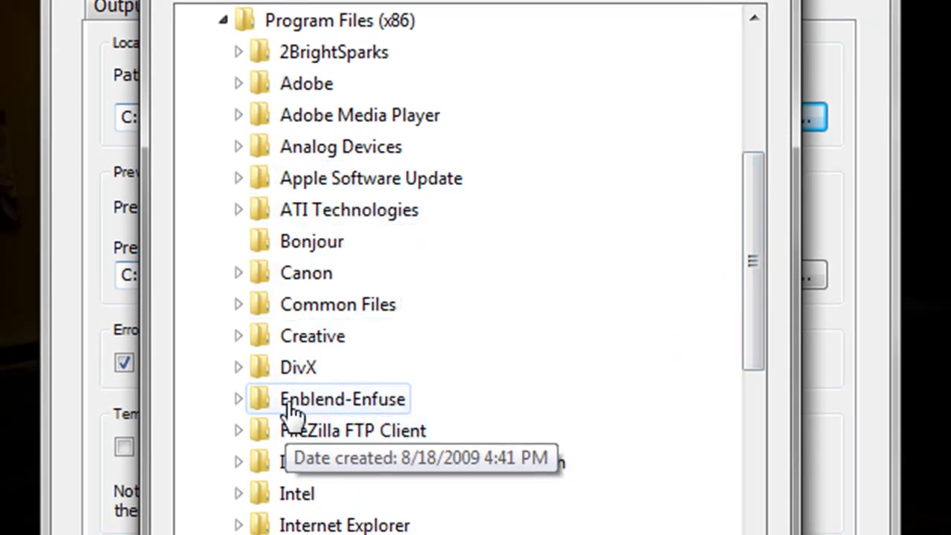
click(238, 399)
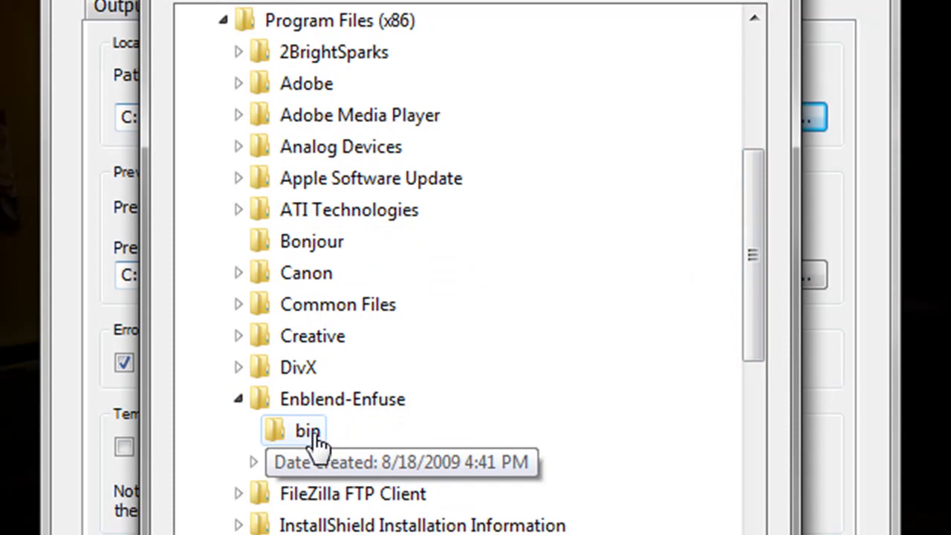
click(342, 398)
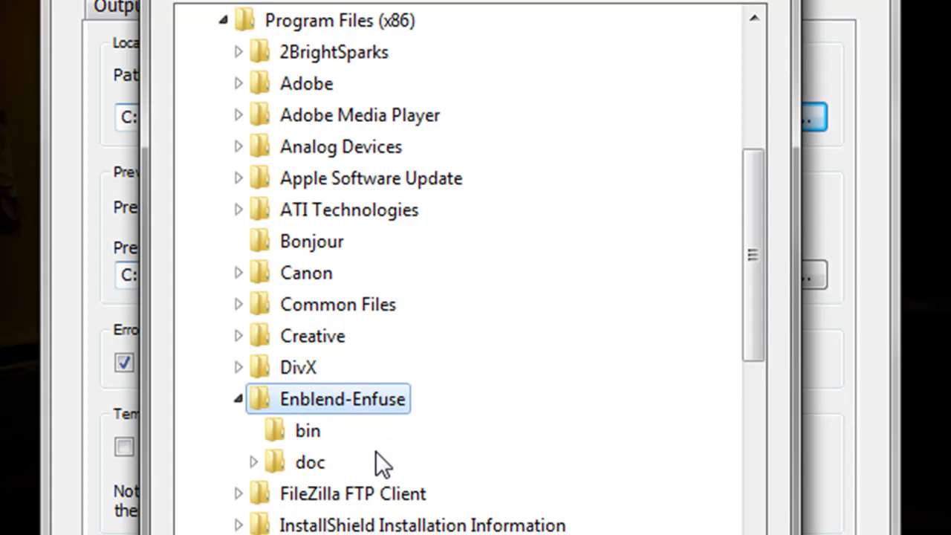
click(307, 431)
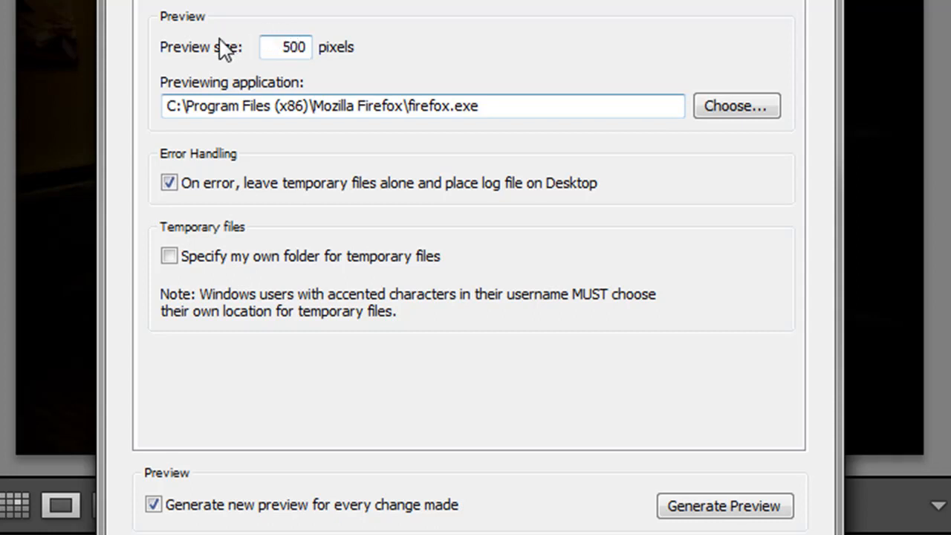
mouse_move(239, 105)
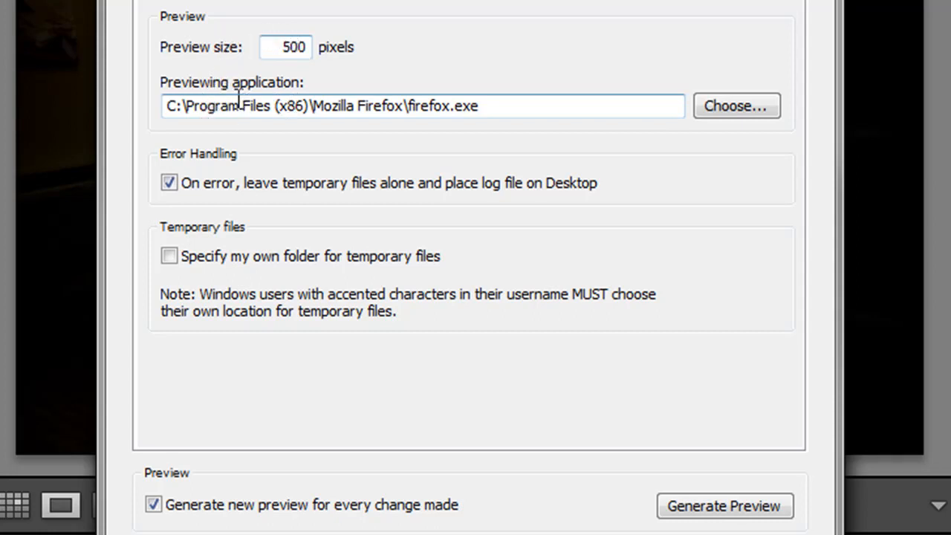
mouse_move(494, 130)
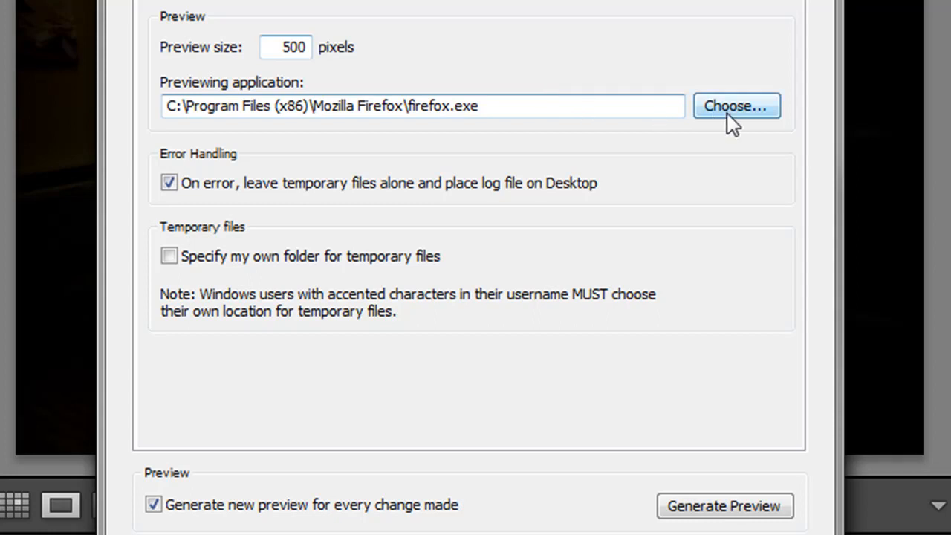
mouse_move(573, 158)
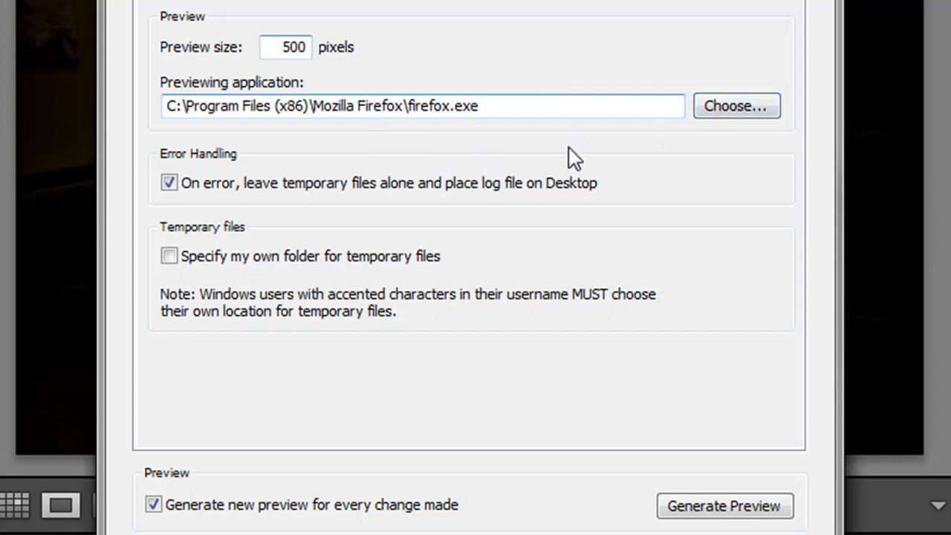
mouse_move(476, 181)
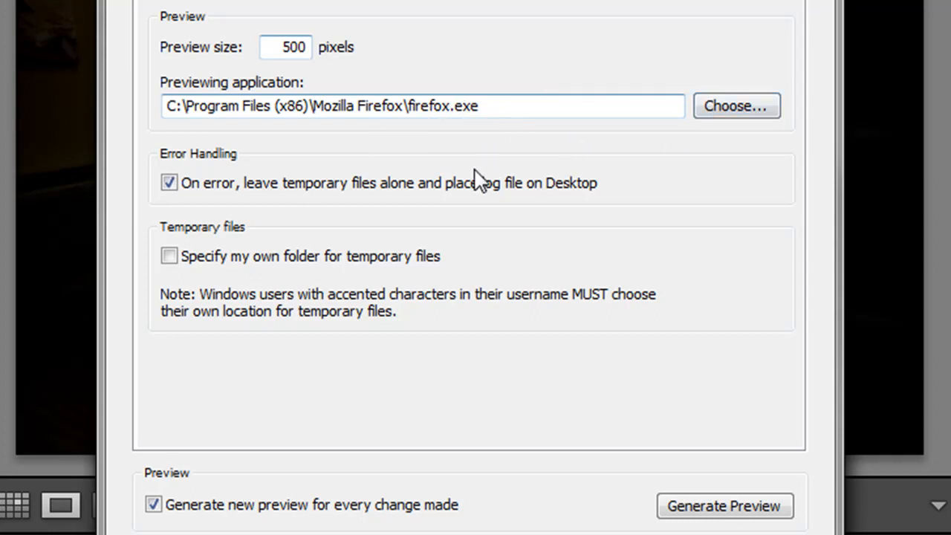
mouse_move(300, 45)
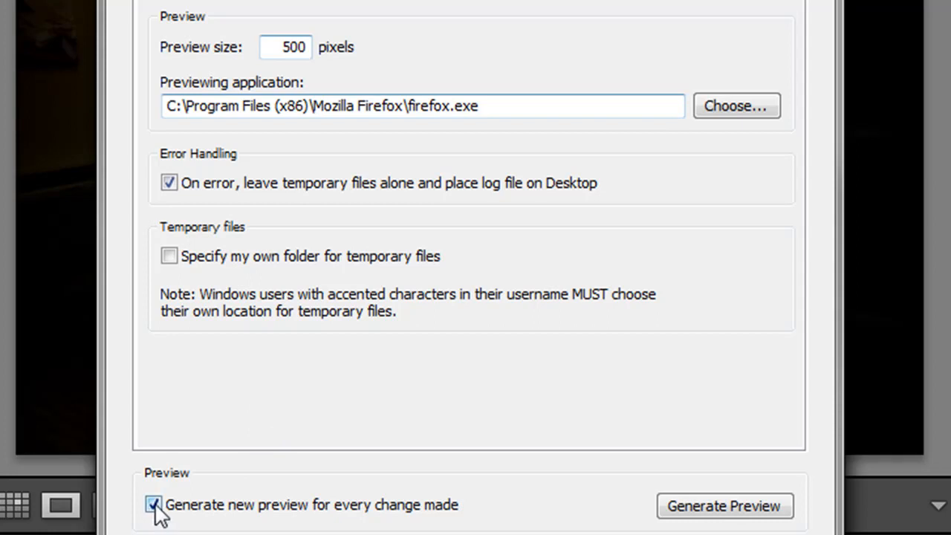
Step: Keep 'Generate new preview for every change made' enabled in the LR/Enfuse configuration
click(153, 505)
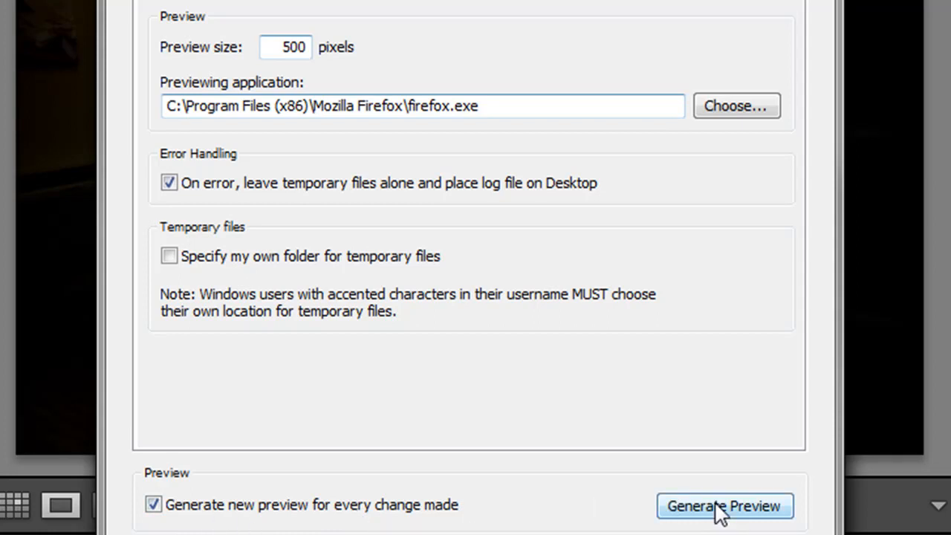
mouse_move(508, 511)
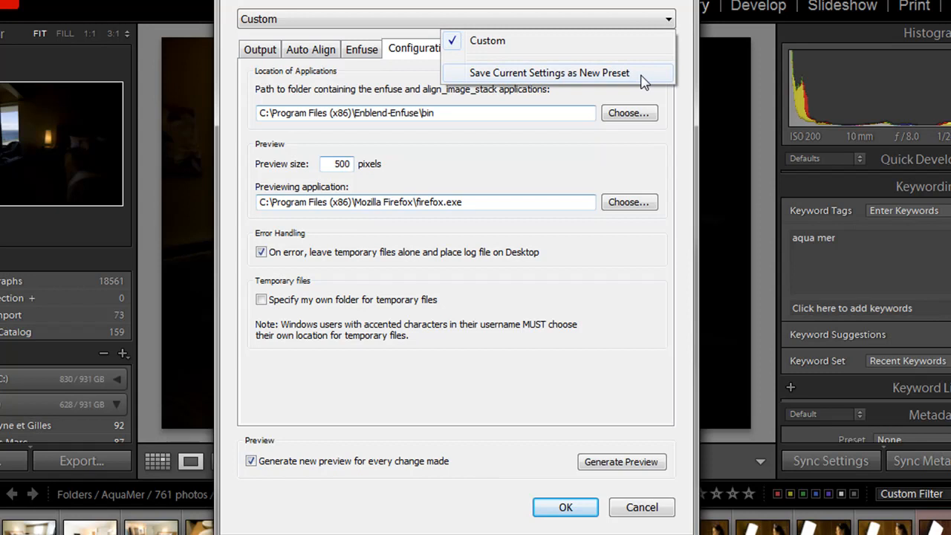
mouse_move(579, 83)
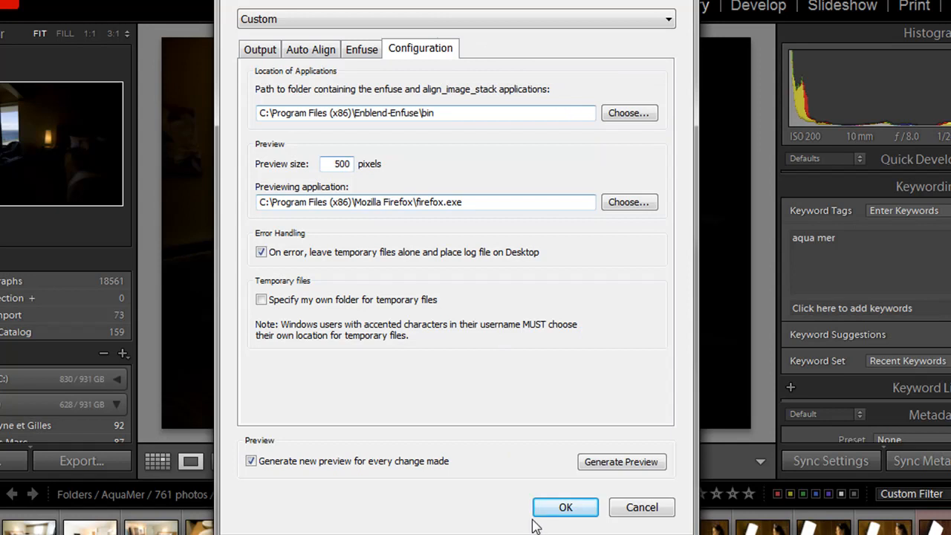
click(565, 507)
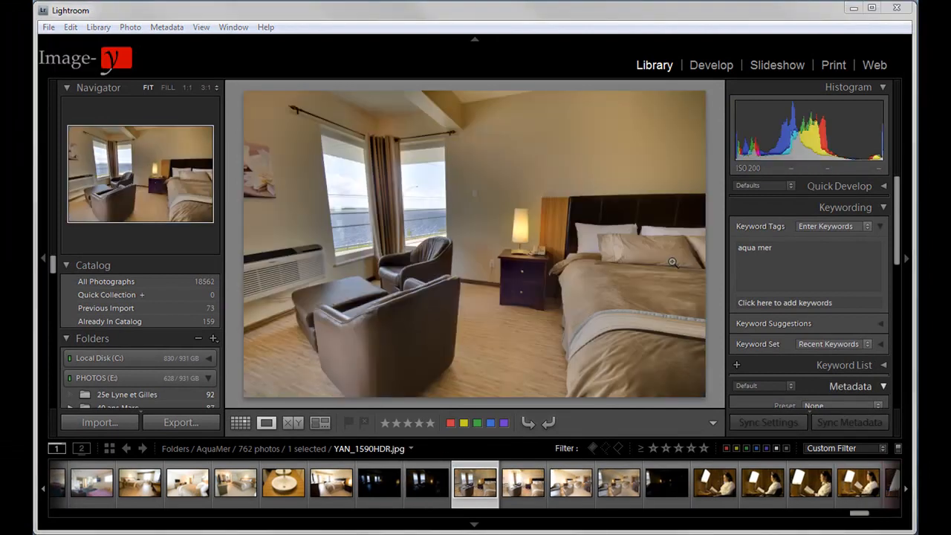
mouse_move(538, 345)
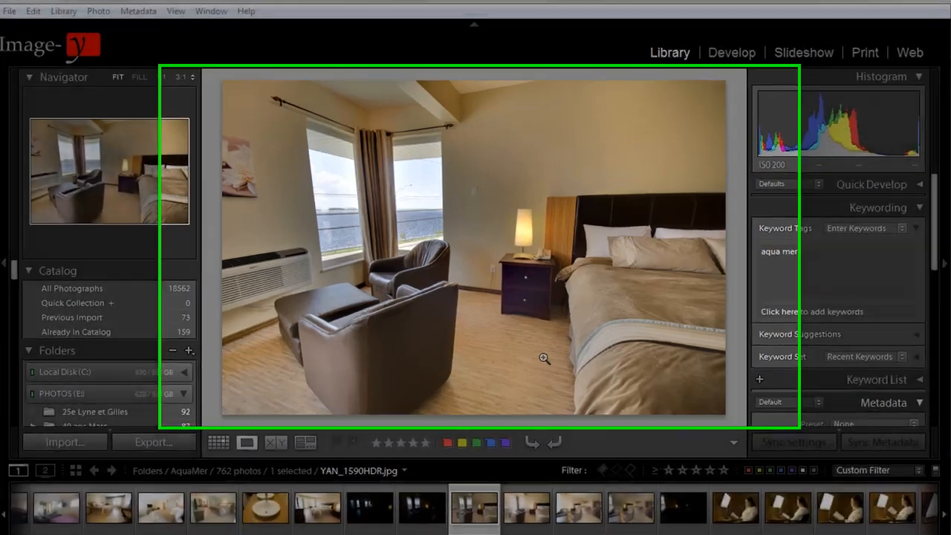
click(543, 358)
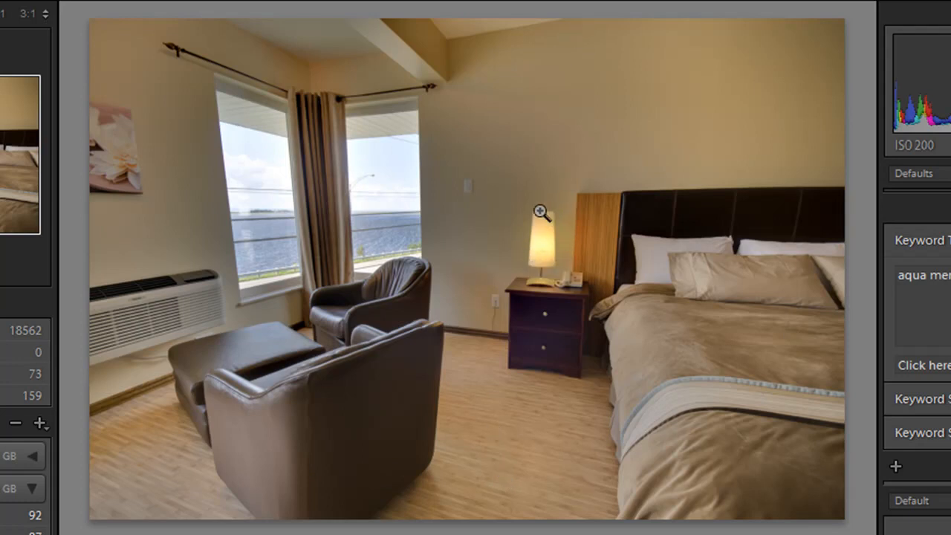
mouse_move(364, 245)
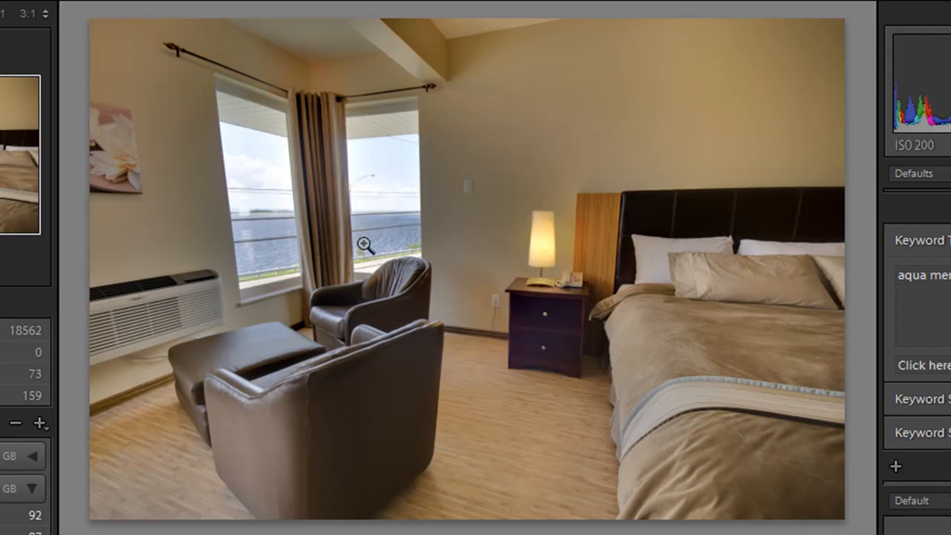
mouse_move(253, 244)
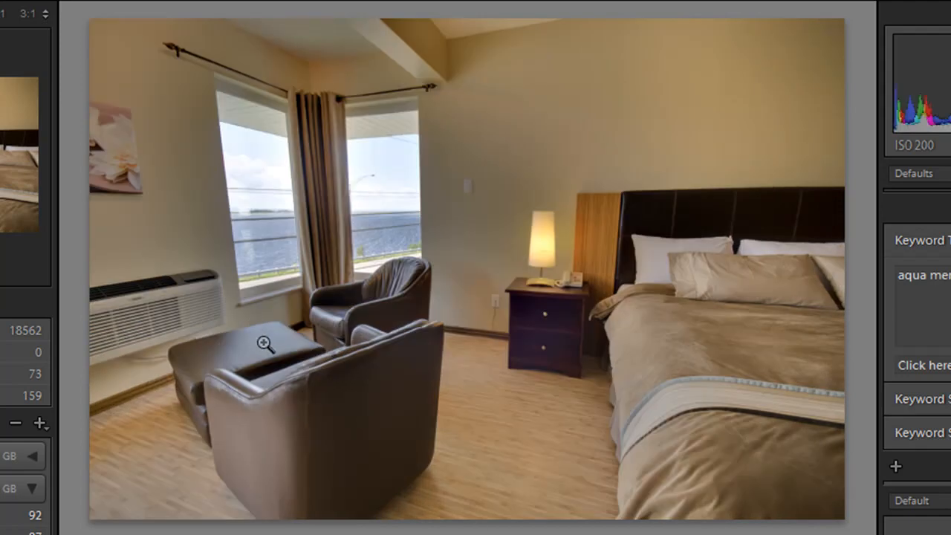
mouse_move(291, 398)
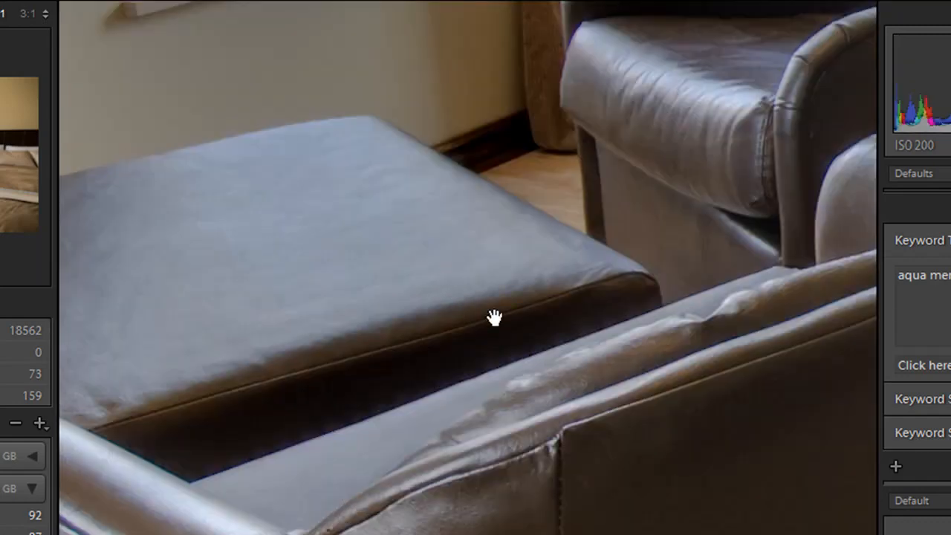
click(494, 318)
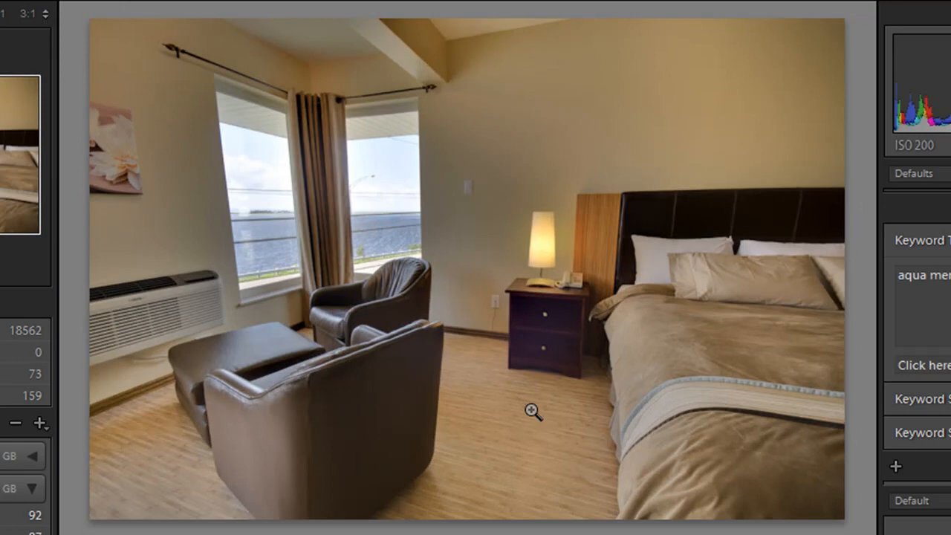